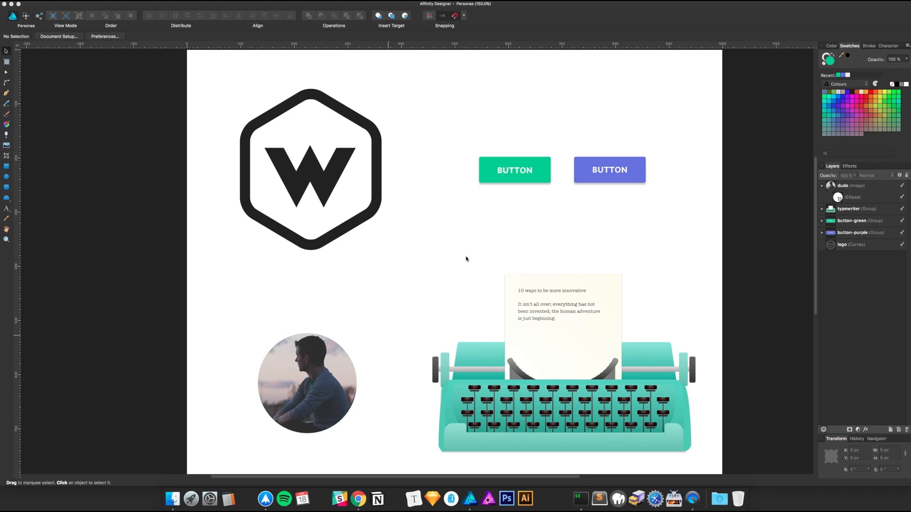
pyautogui.moveTo(371, 156)
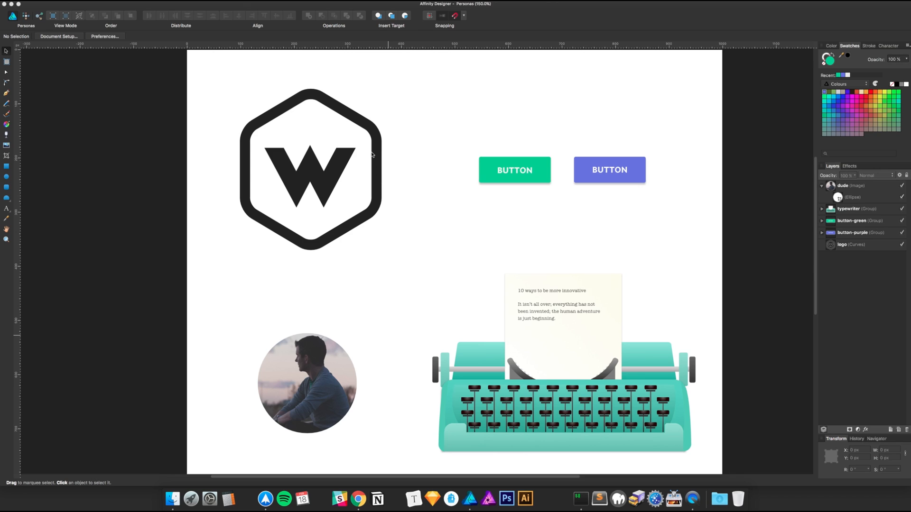
pyautogui.moveTo(366, 148)
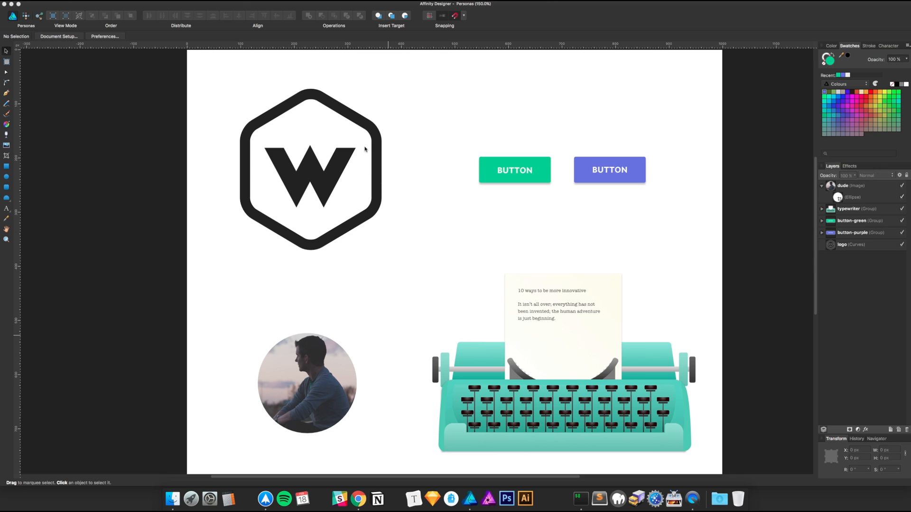
pyautogui.moveTo(201, 75)
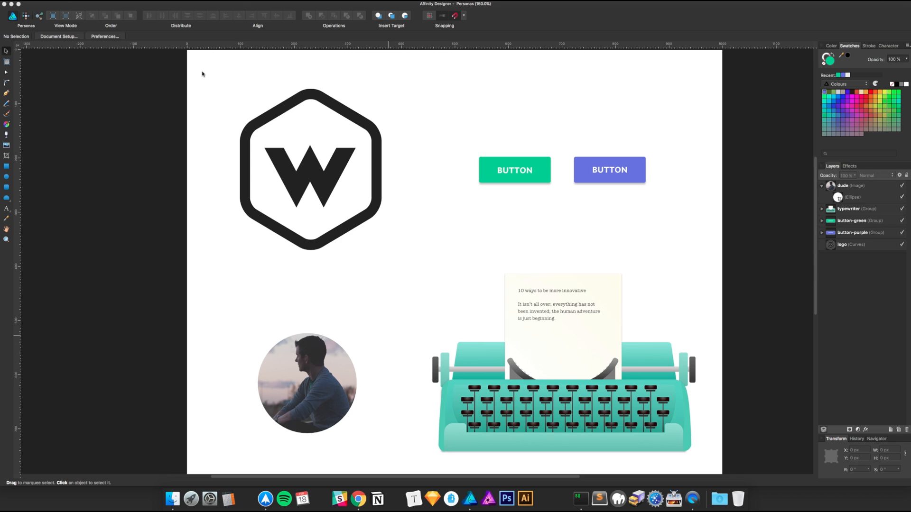
pyautogui.moveTo(29, 23)
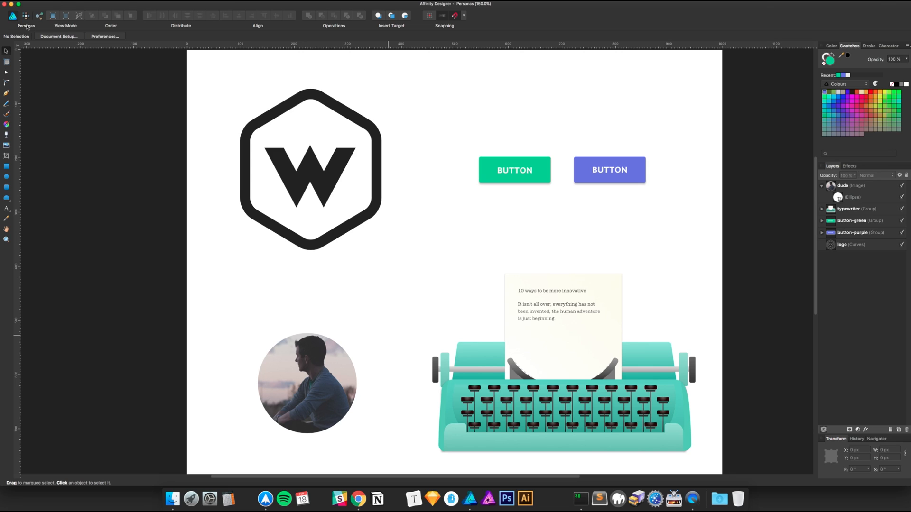
pyautogui.moveTo(29, 18)
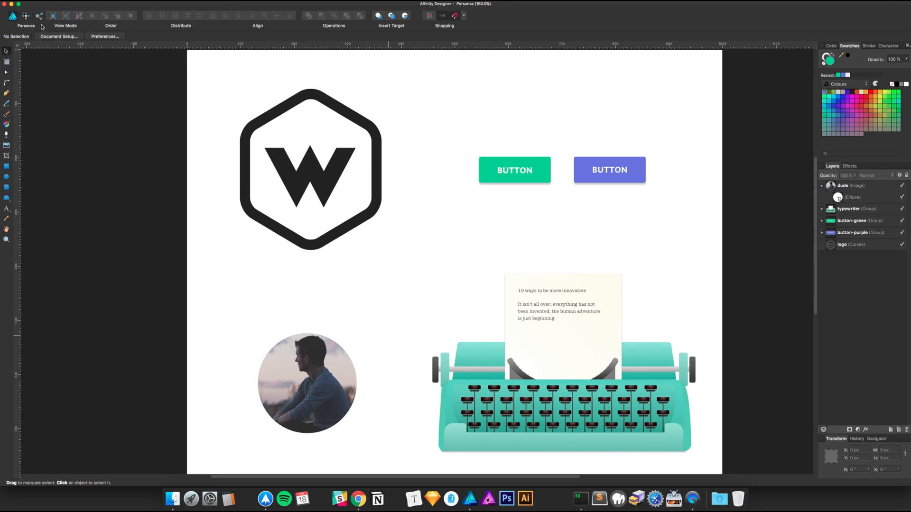
pyautogui.moveTo(43, 6)
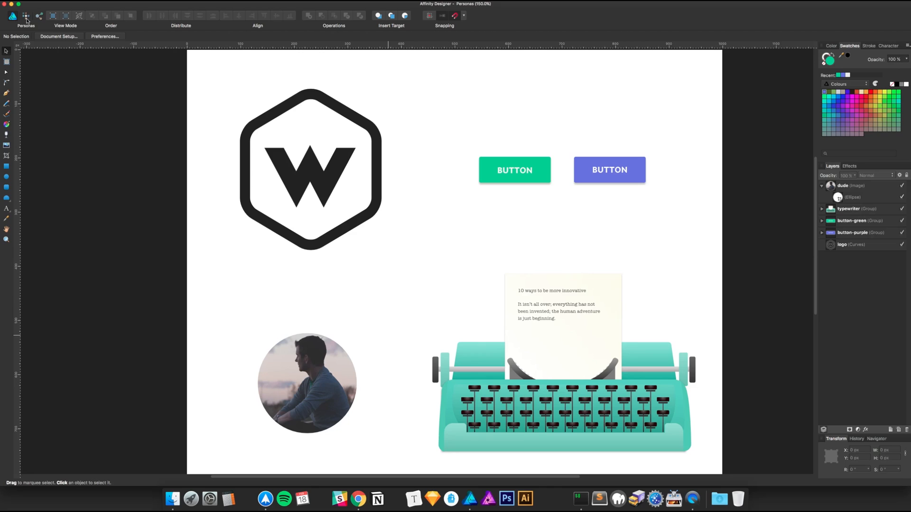
pyautogui.moveTo(30, 14)
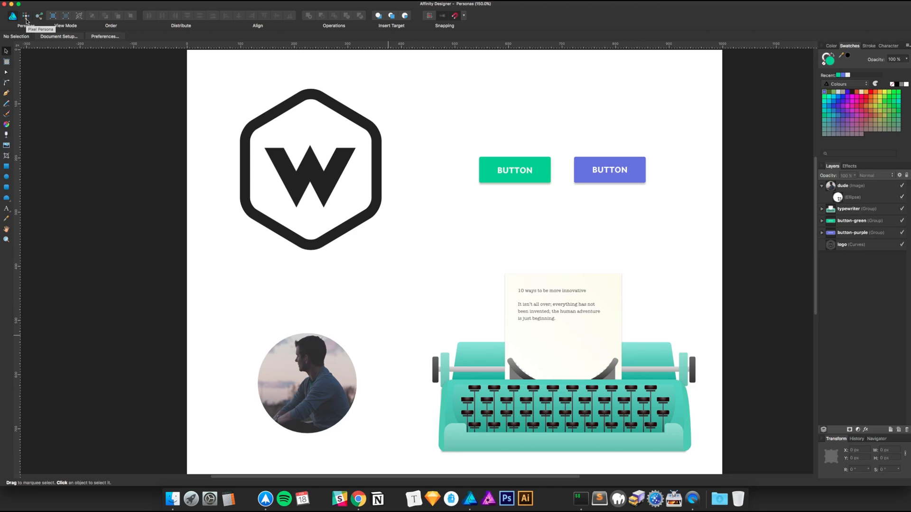
pyautogui.moveTo(9, 17)
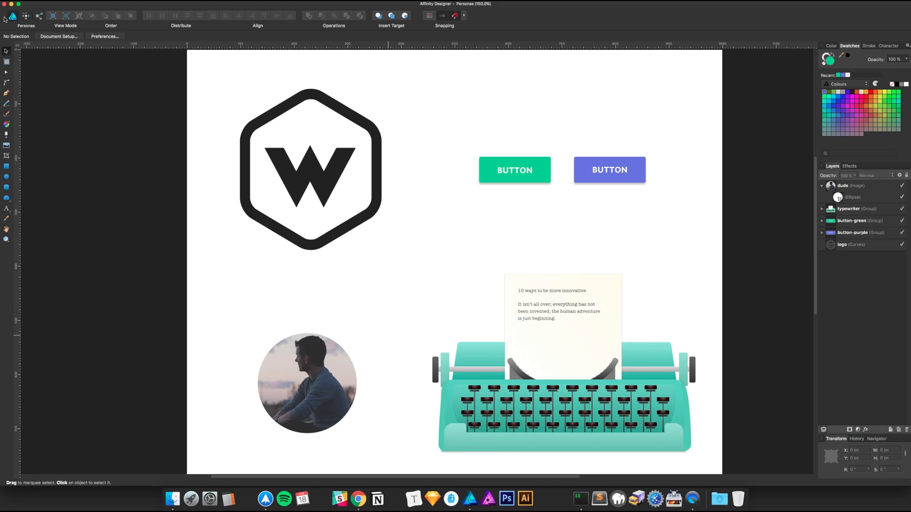
pyautogui.moveTo(12, 14)
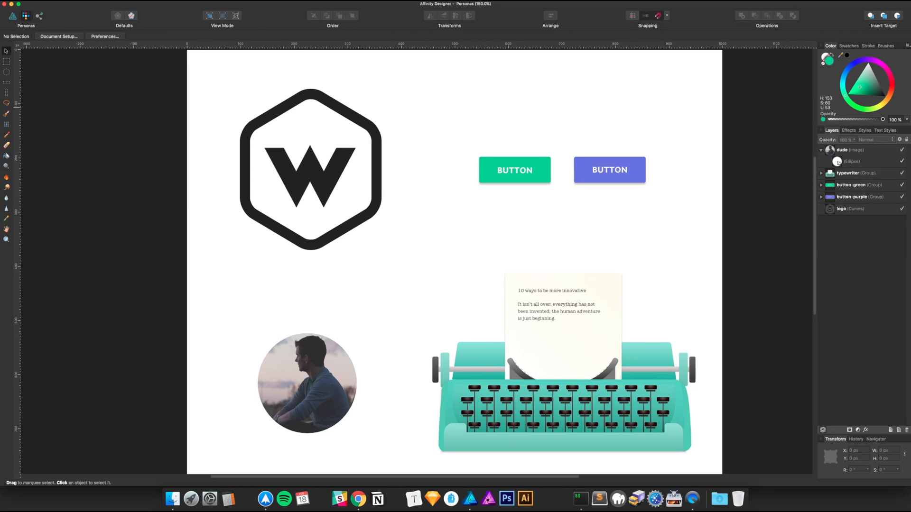
pyautogui.moveTo(466, 42)
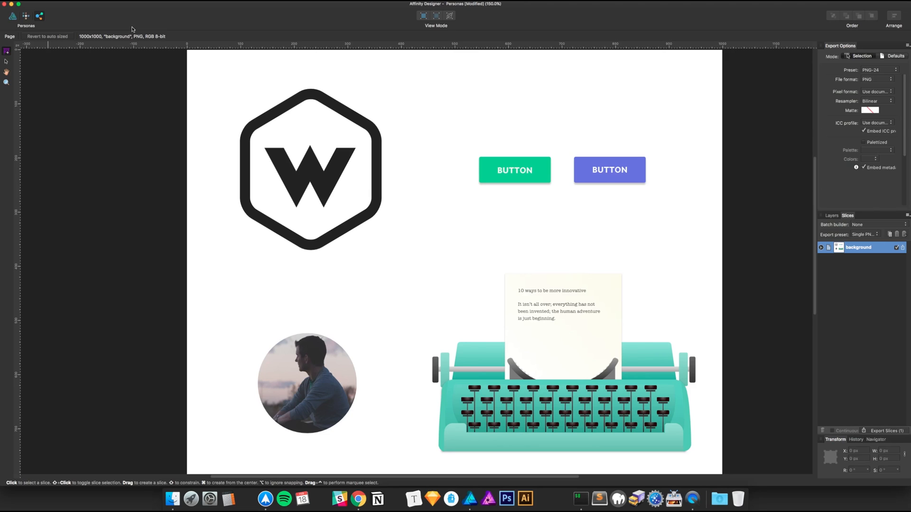
pyautogui.moveTo(146, 43)
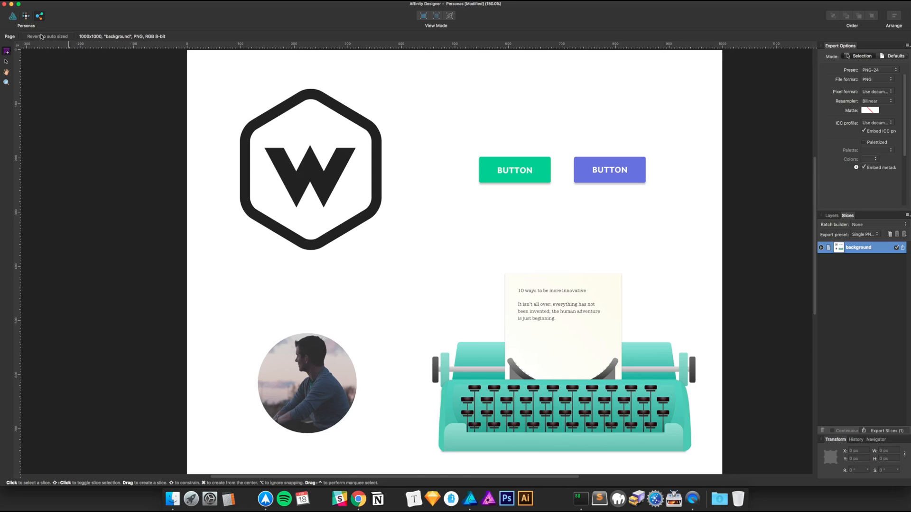
pyautogui.moveTo(480, 153)
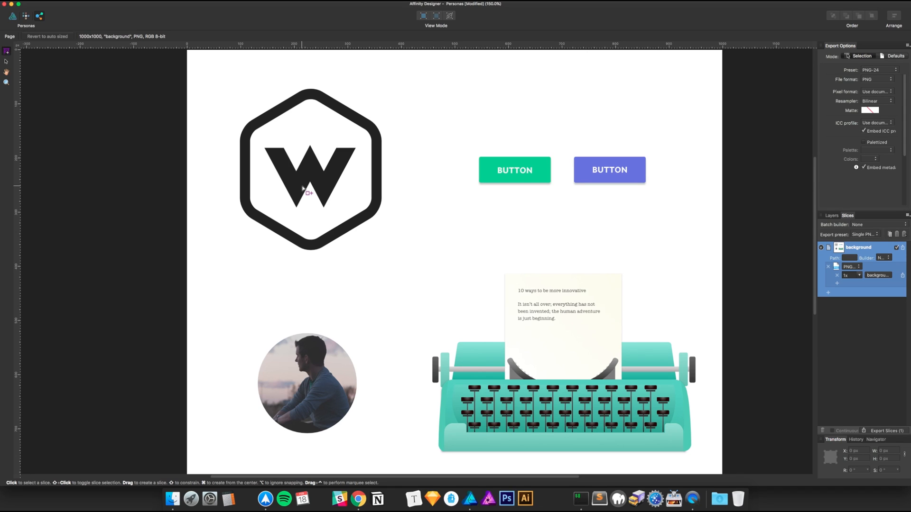
pyautogui.moveTo(502, 184)
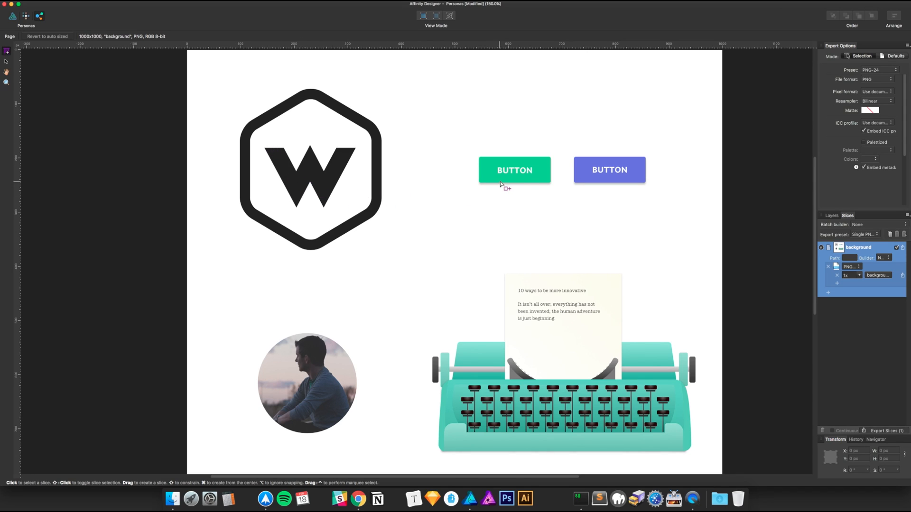
pyautogui.moveTo(542, 181)
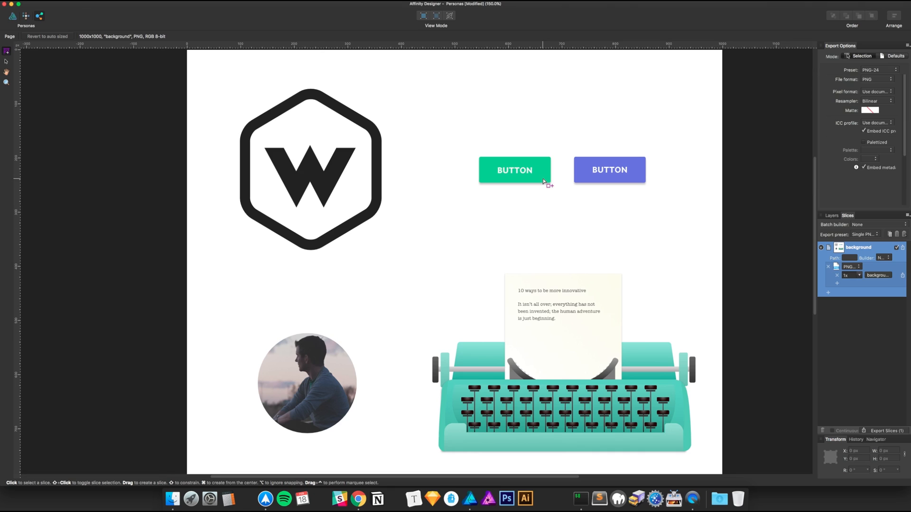
pyautogui.moveTo(513, 385)
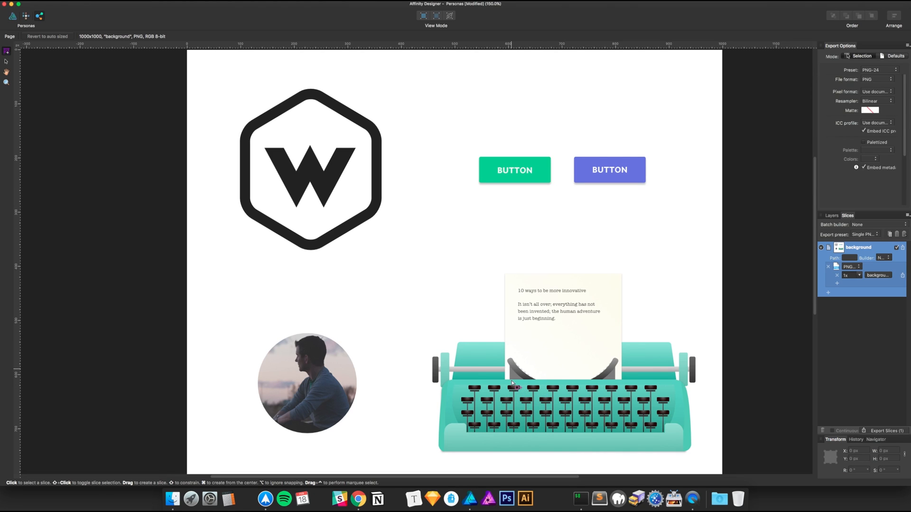
pyautogui.moveTo(574, 364)
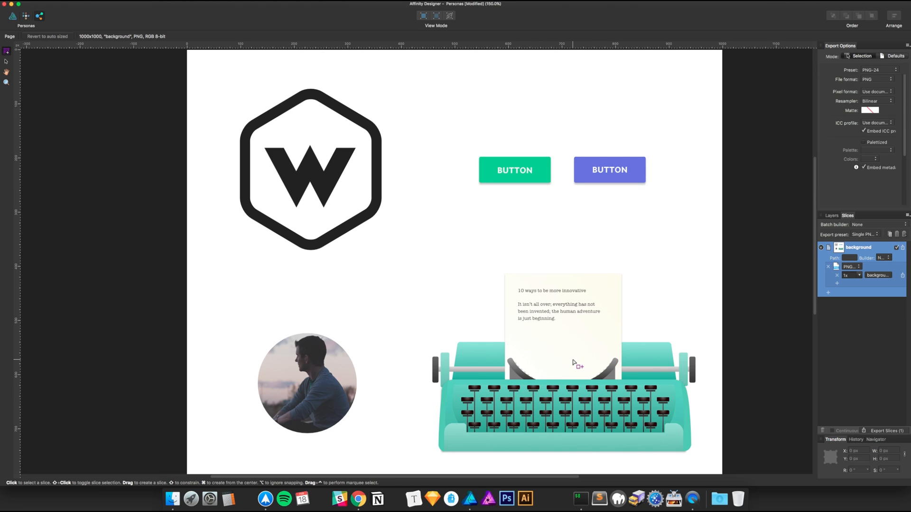
pyautogui.moveTo(574, 372)
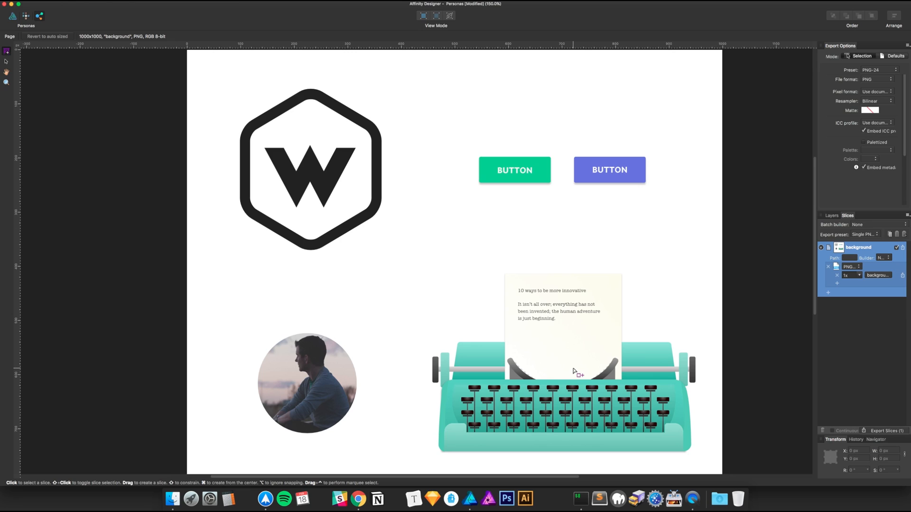
pyautogui.moveTo(571, 371)
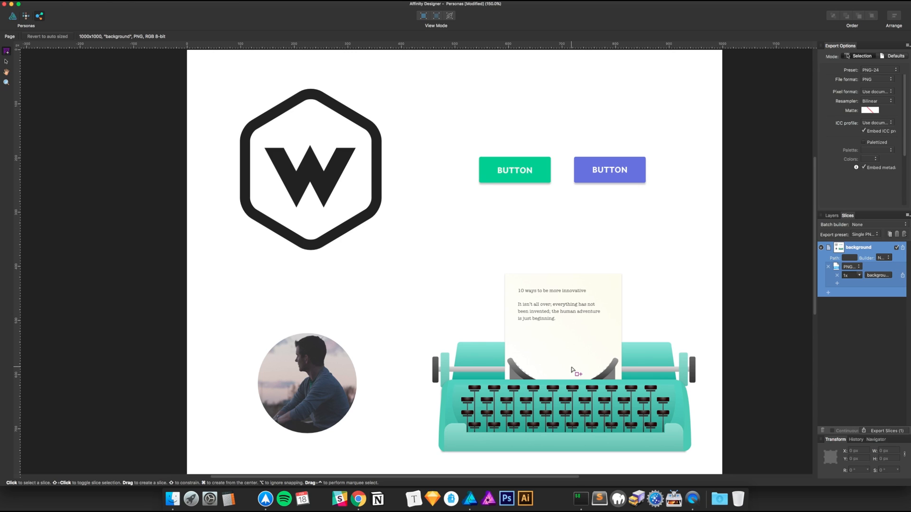
pyautogui.moveTo(562, 366)
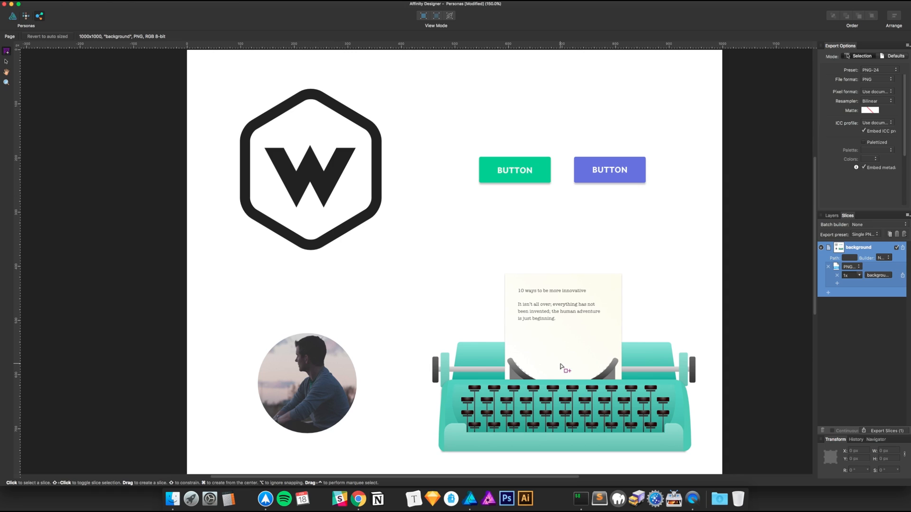
pyautogui.moveTo(326, 168)
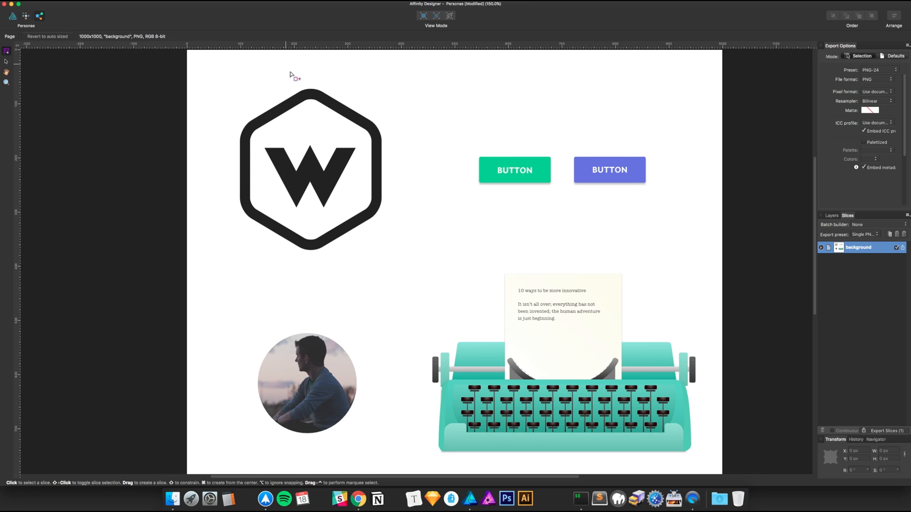
pyautogui.moveTo(757, 218)
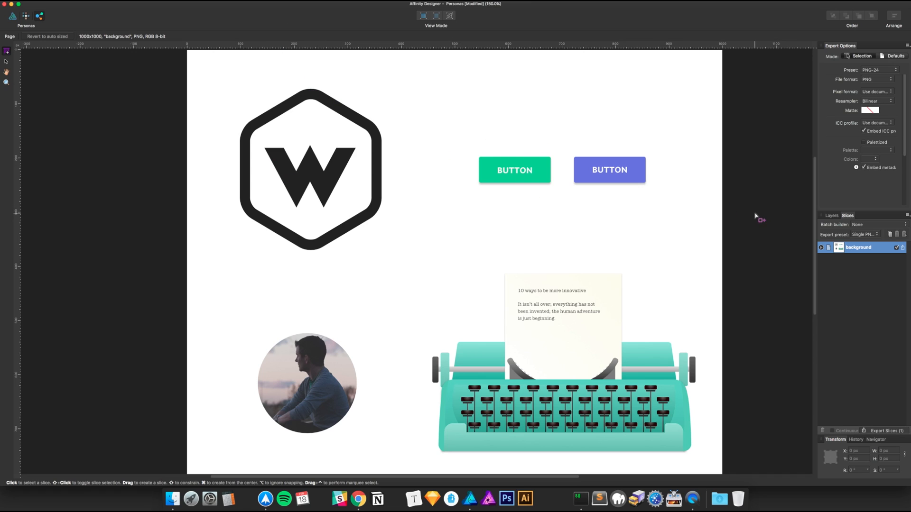
pyautogui.click(827, 215)
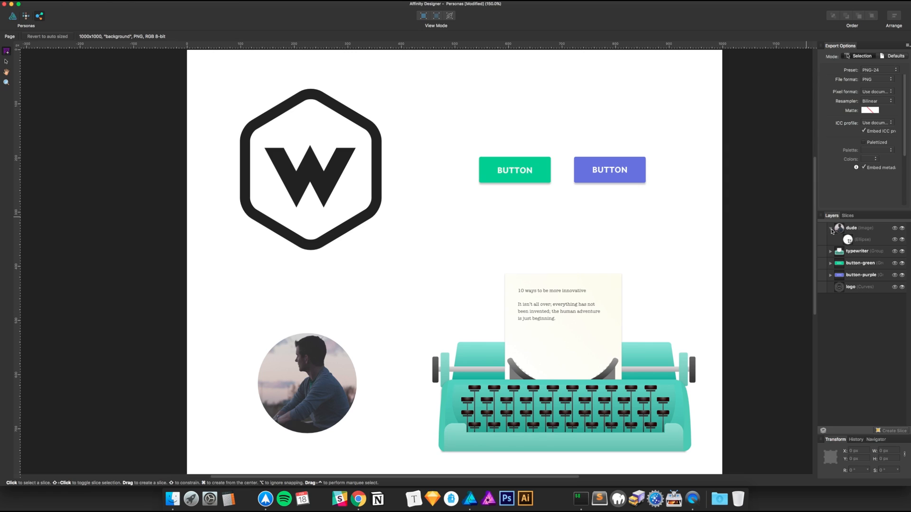
pyautogui.click(830, 229)
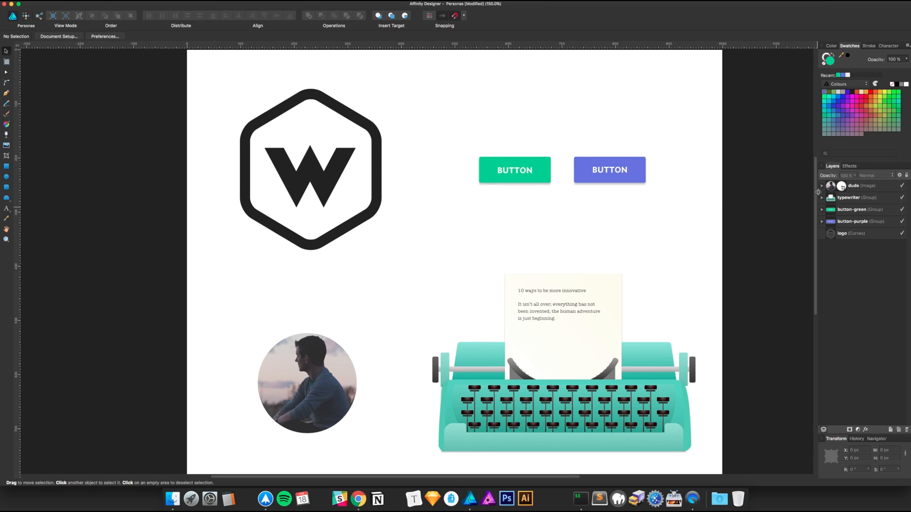
pyautogui.moveTo(511, 163)
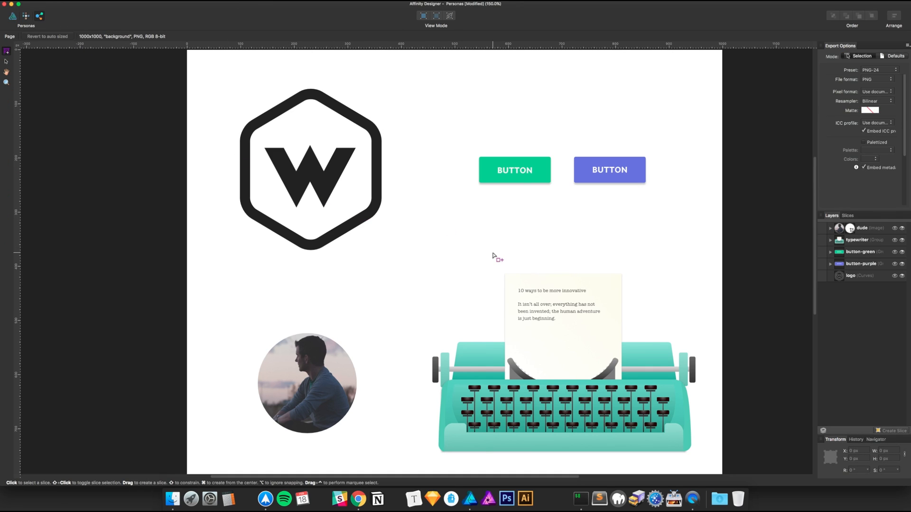
pyautogui.moveTo(683, 249)
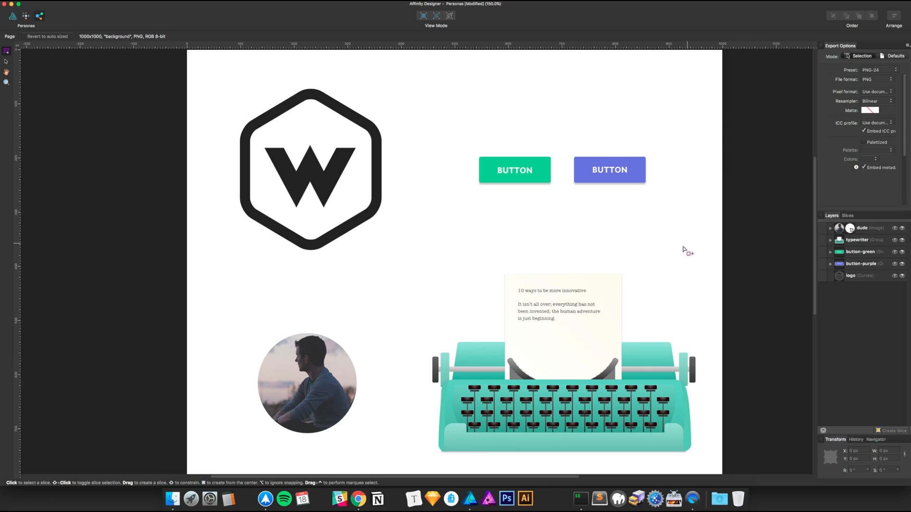
pyautogui.click(860, 240)
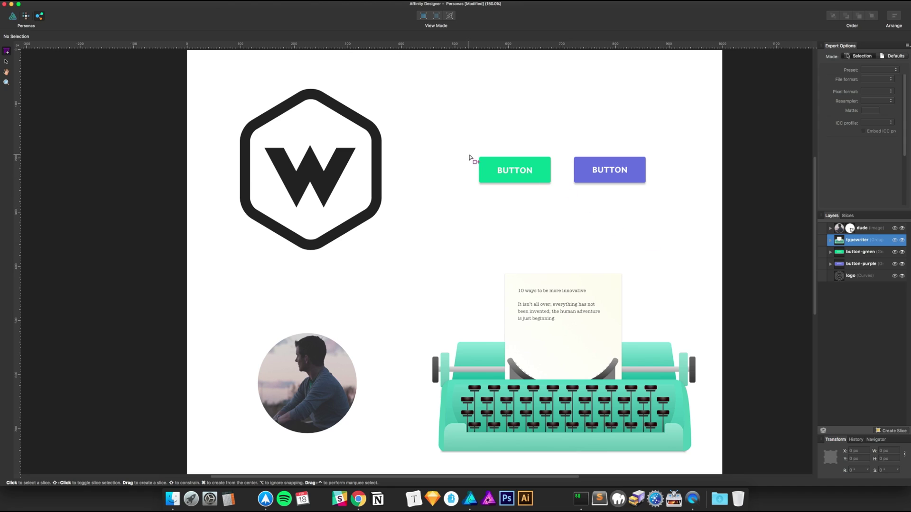
pyautogui.moveTo(558, 182)
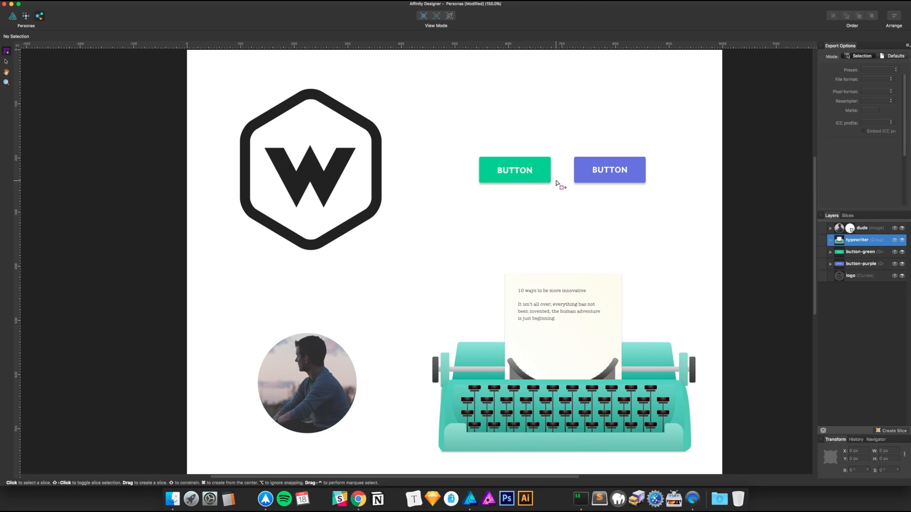
pyautogui.moveTo(606, 159)
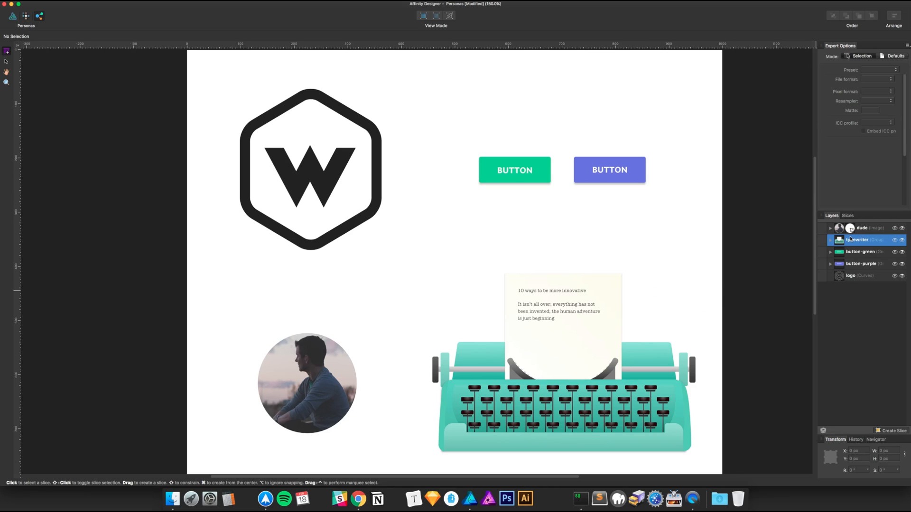
# - Create slices from the dude photo, button-purple and logo layers
pyautogui.click(870, 228)
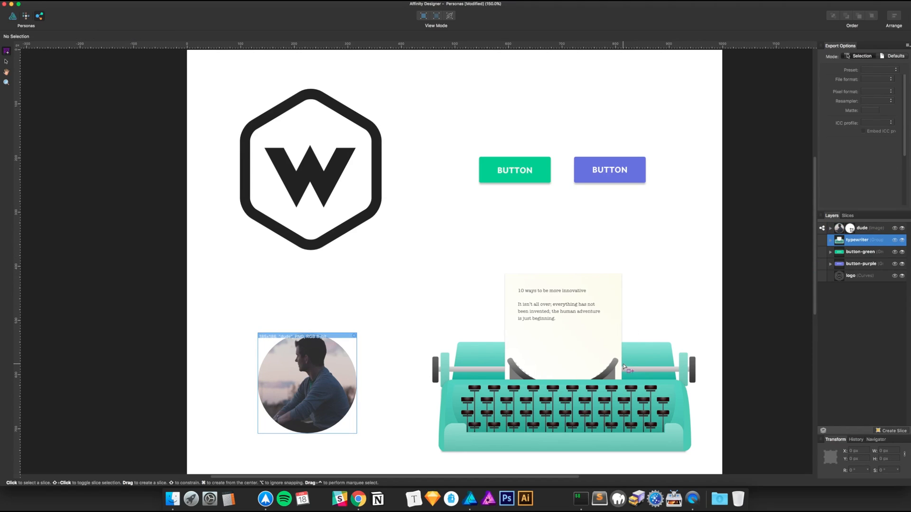
pyautogui.moveTo(757, 408)
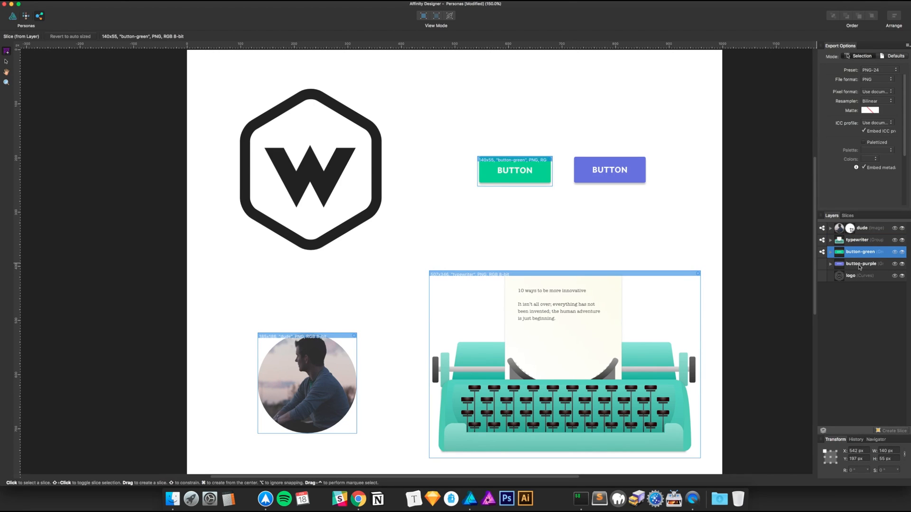
pyautogui.click(862, 264)
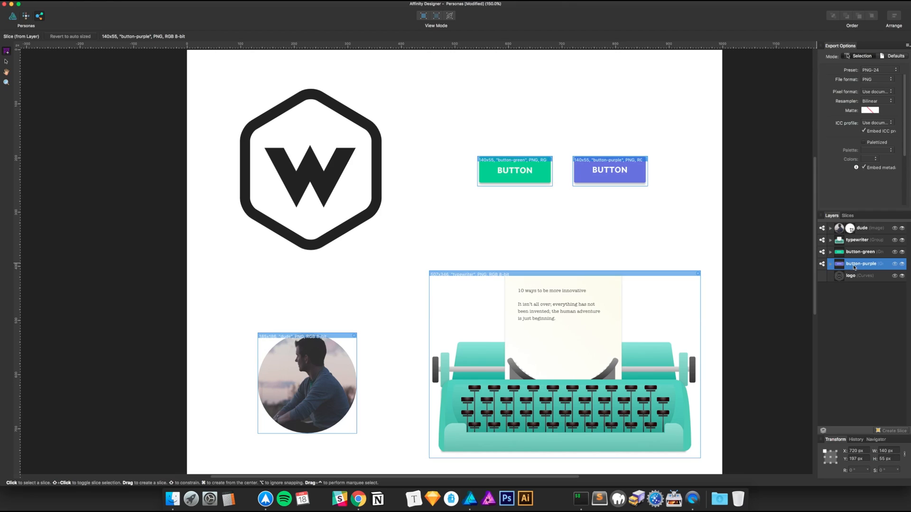
pyautogui.click(860, 275)
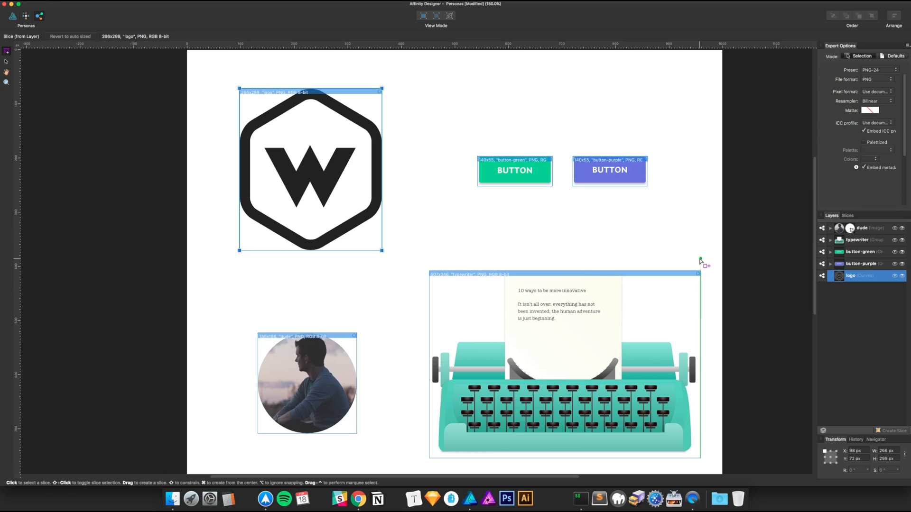
pyautogui.moveTo(626, 288)
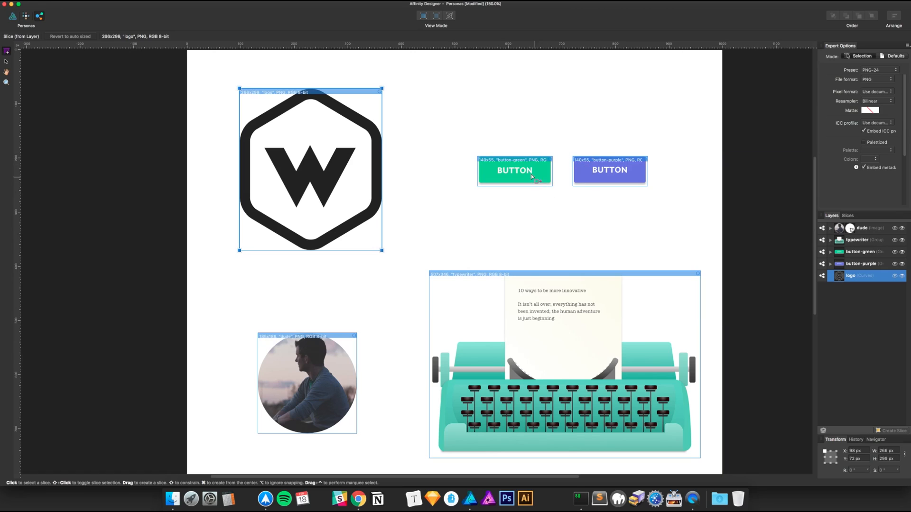
pyautogui.moveTo(832, 219)
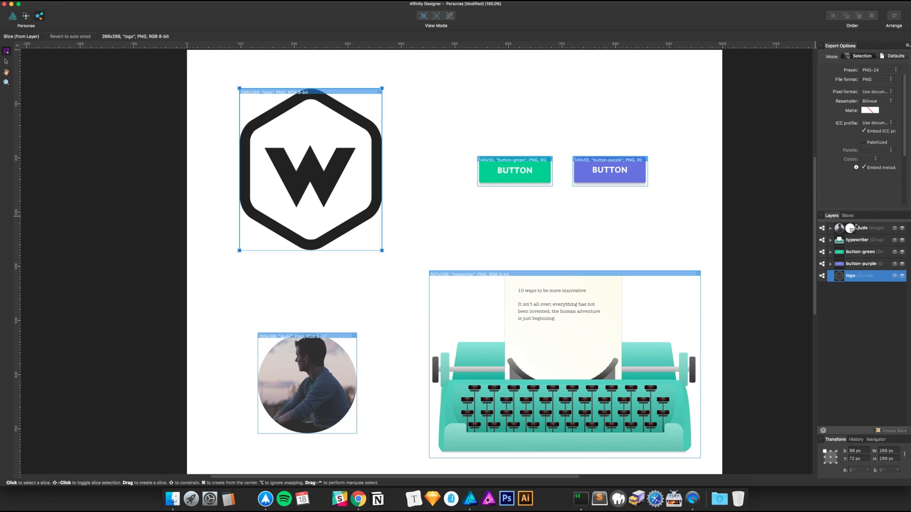
# - Show the Slices list, select the background slice and expand the dude slice's dude.png output
pyautogui.click(846, 215)
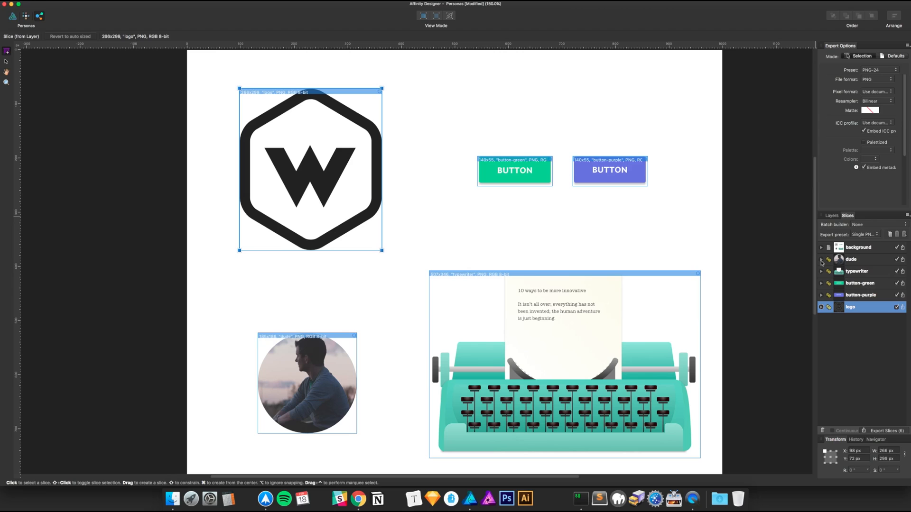
pyautogui.click(857, 246)
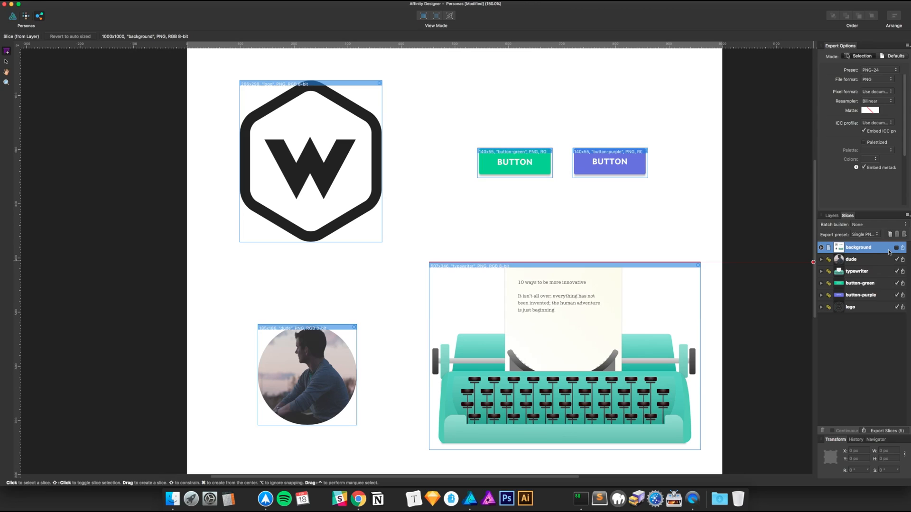
pyautogui.moveTo(864, 264)
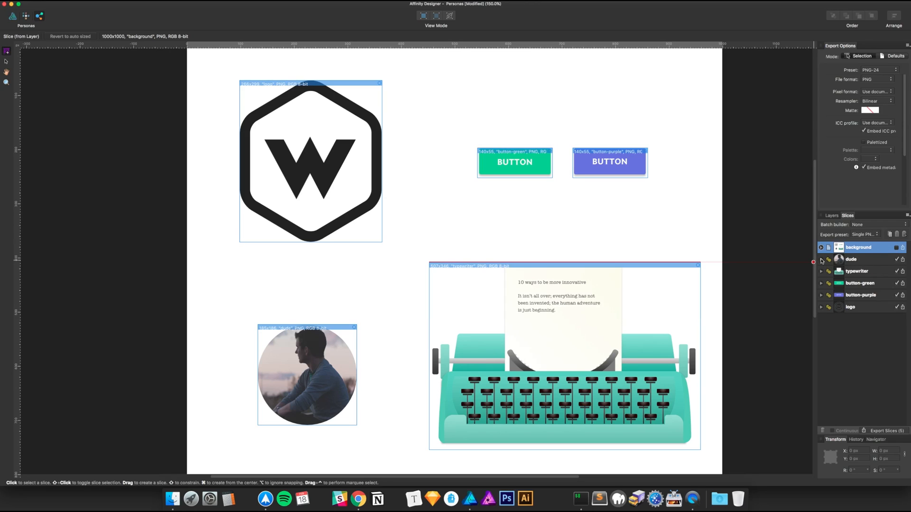
pyautogui.click(821, 259)
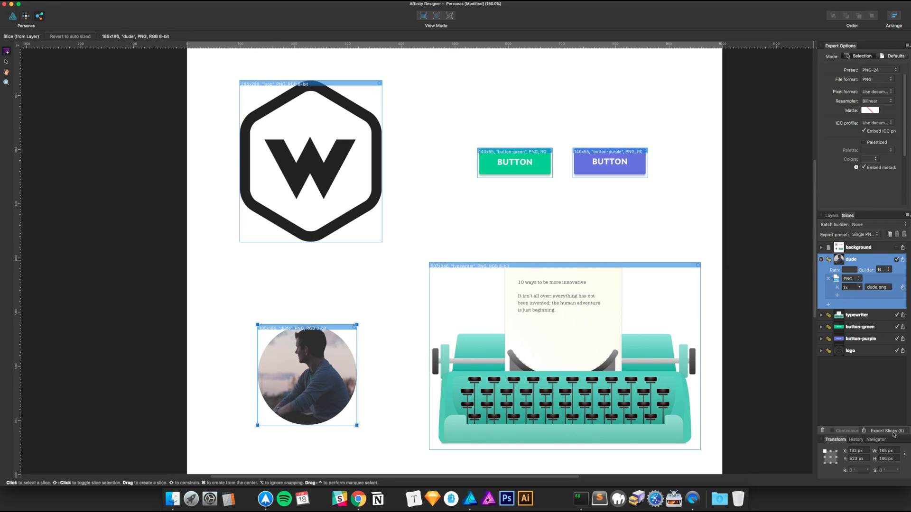
# - Keep the dude slice at PNG-24, add a 2x size and a second output entry dude_2
pyautogui.click(821, 260)
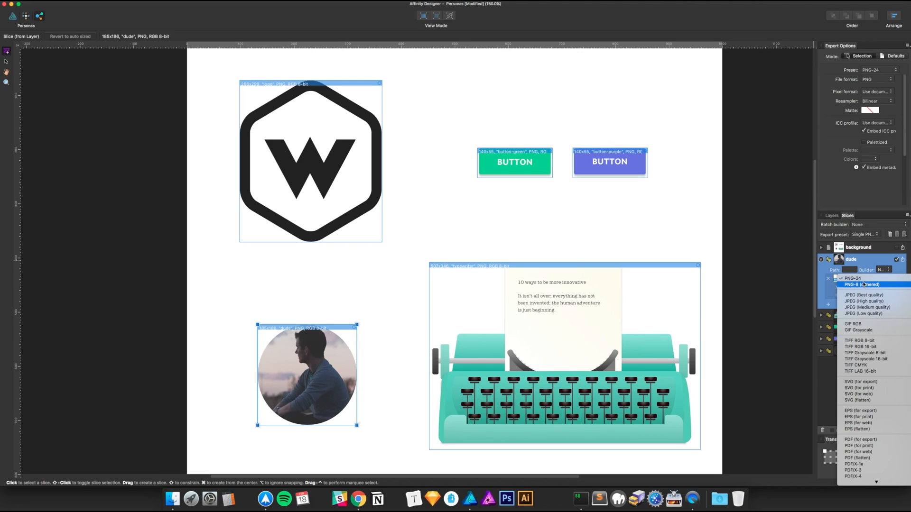
pyautogui.click(852, 278)
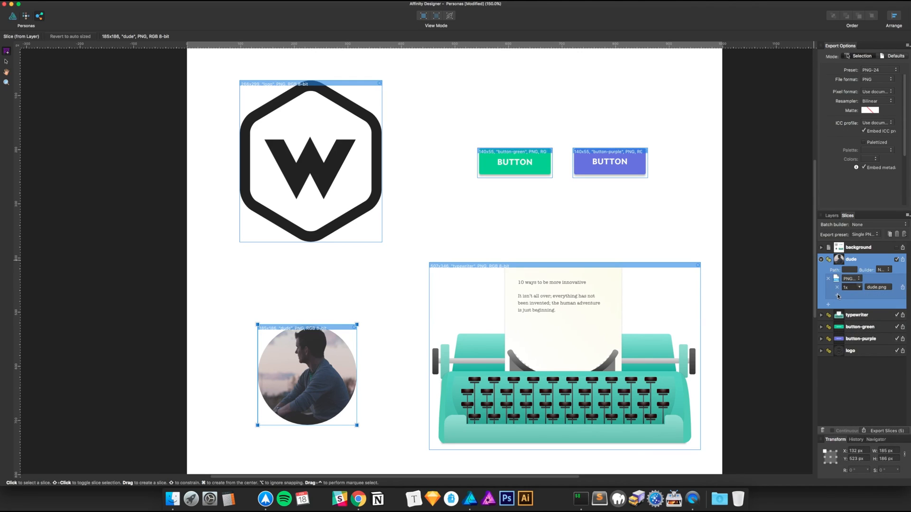
pyautogui.moveTo(827, 297)
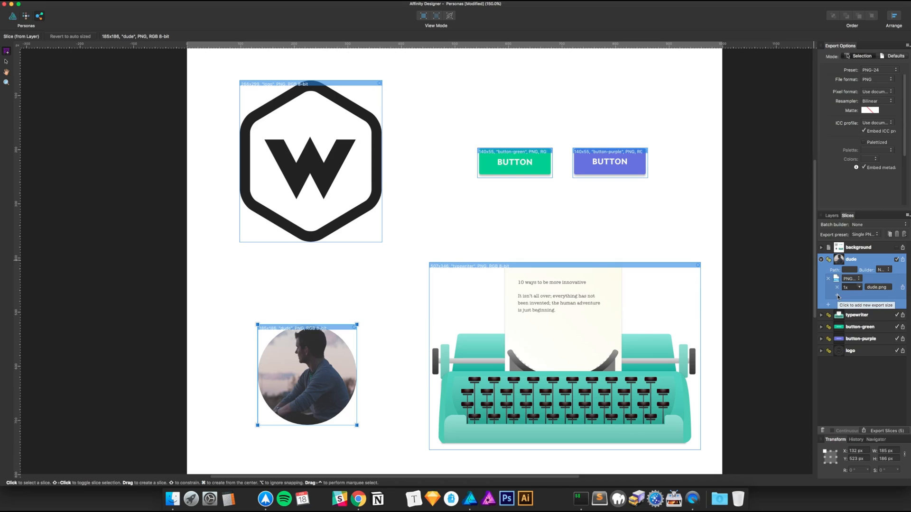
pyautogui.click(837, 303)
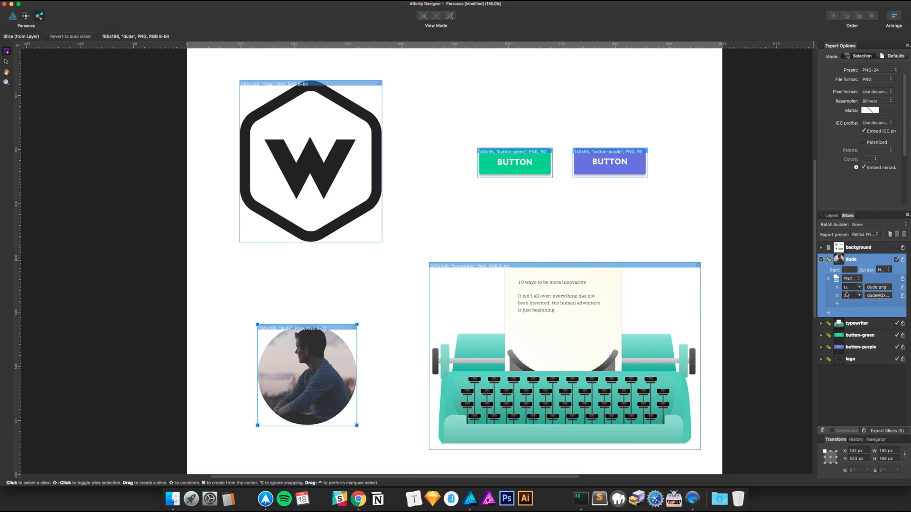
pyautogui.click(858, 297)
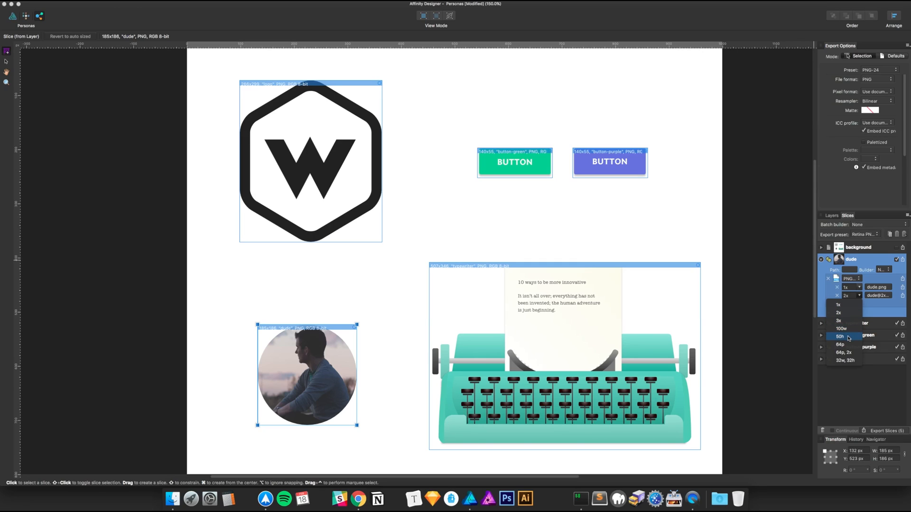
pyautogui.moveTo(852, 345)
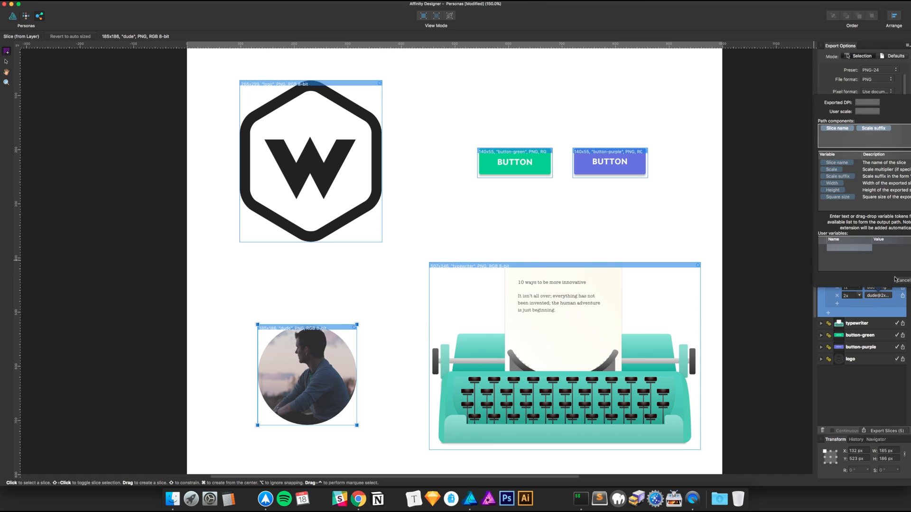
pyautogui.click(847, 214)
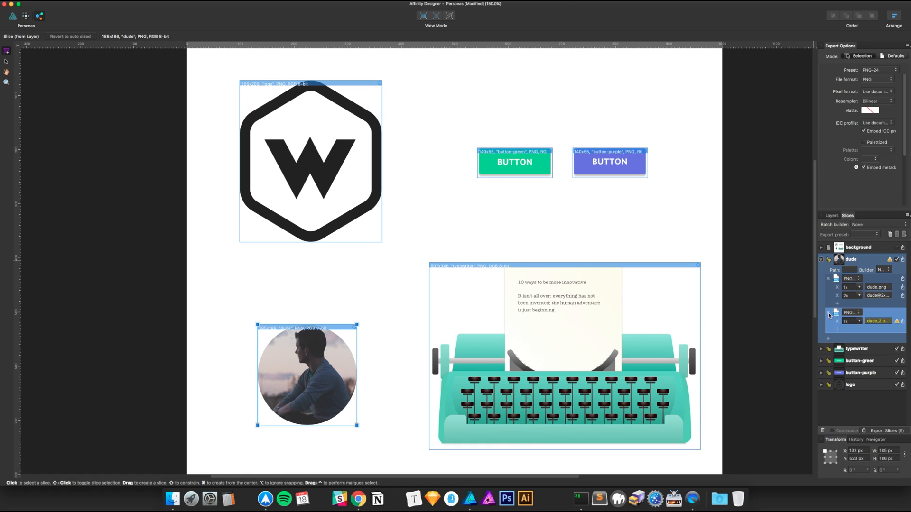
# - Set the dude slice's second output to JPEG (Best quality), producing dude.jpg
pyautogui.click(850, 312)
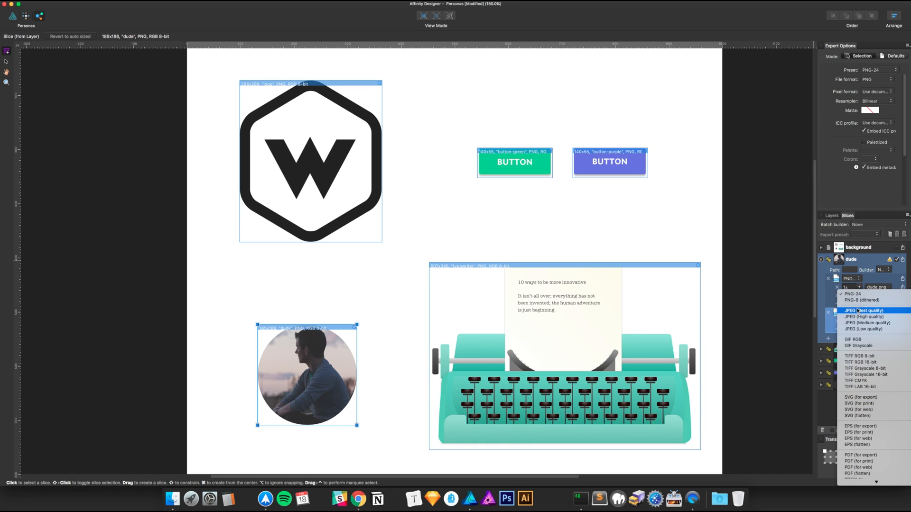
pyautogui.click(859, 309)
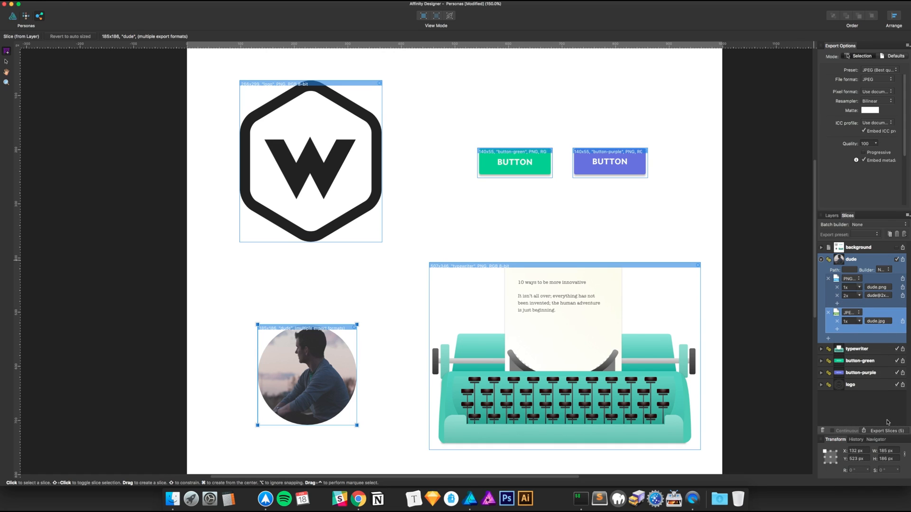
pyautogui.click(850, 349)
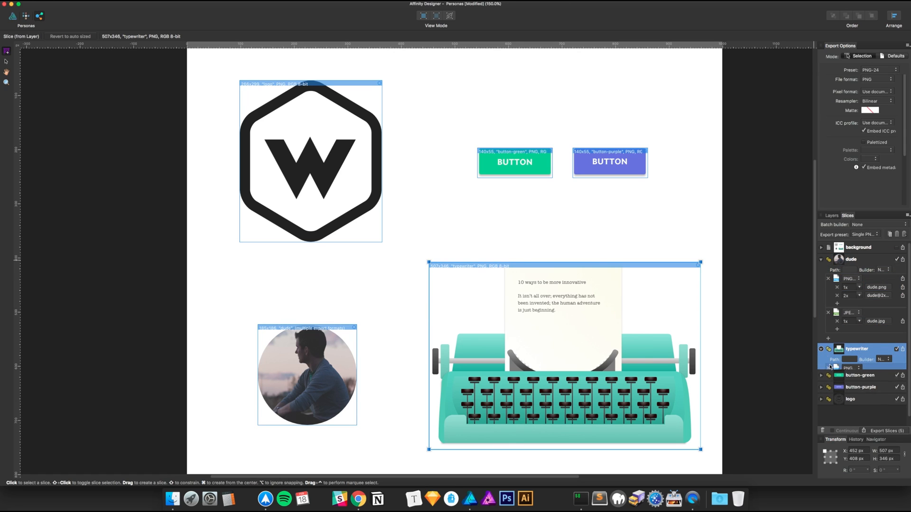
# - Set the typewriter slice to SVG and button-green to PNG-24, then collapse the slices
pyautogui.click(851, 369)
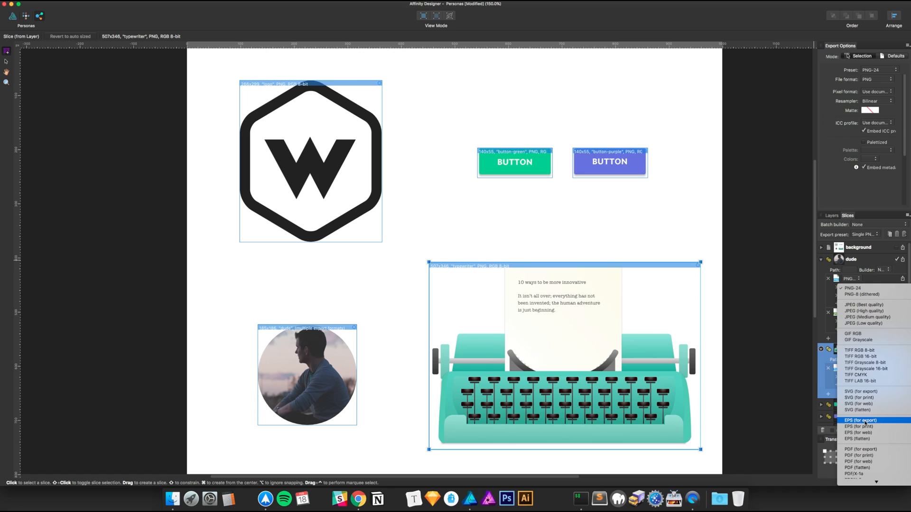
pyautogui.click(857, 426)
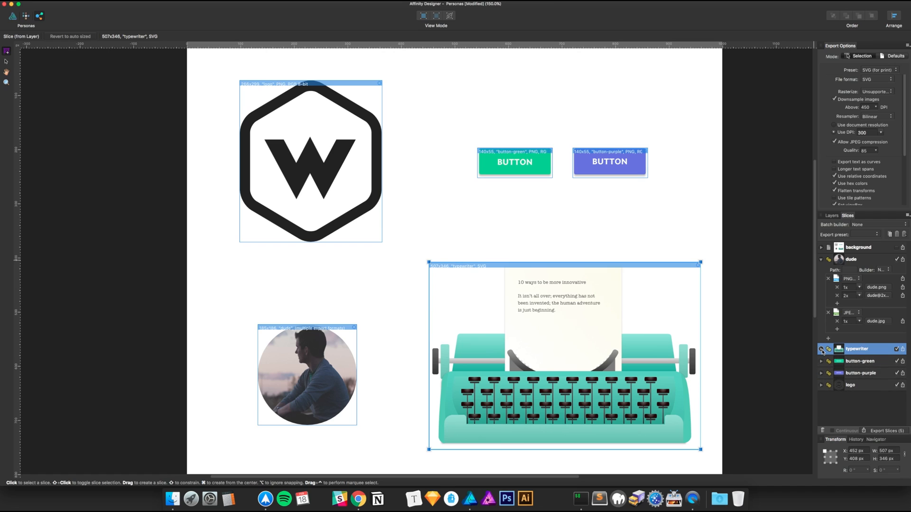
pyautogui.click(821, 361)
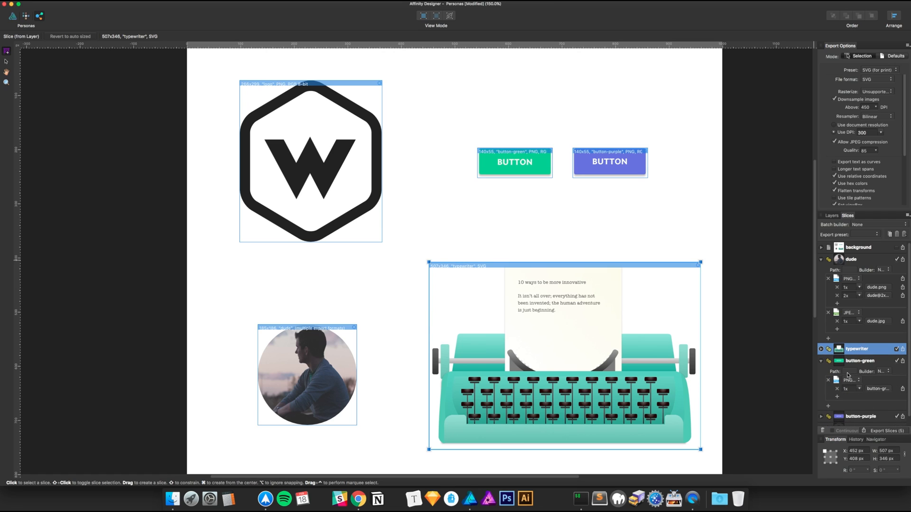
pyautogui.click(850, 380)
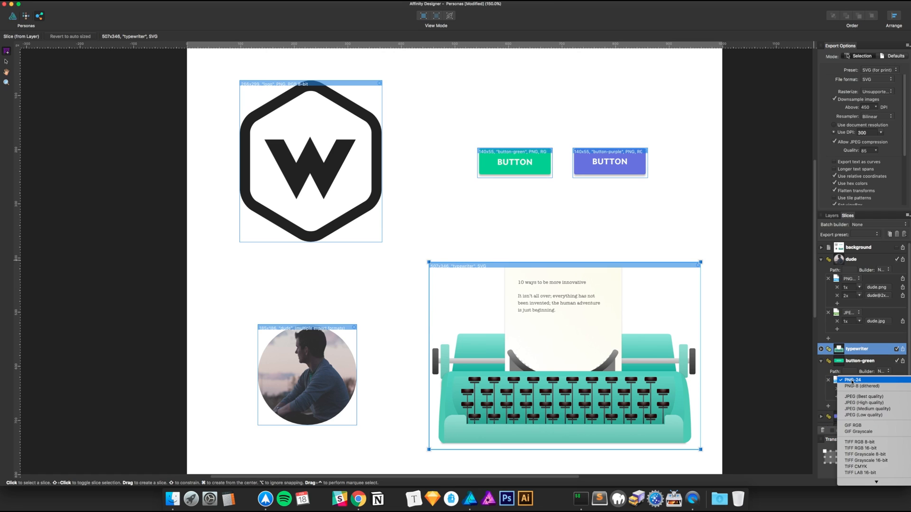
pyautogui.click(854, 392)
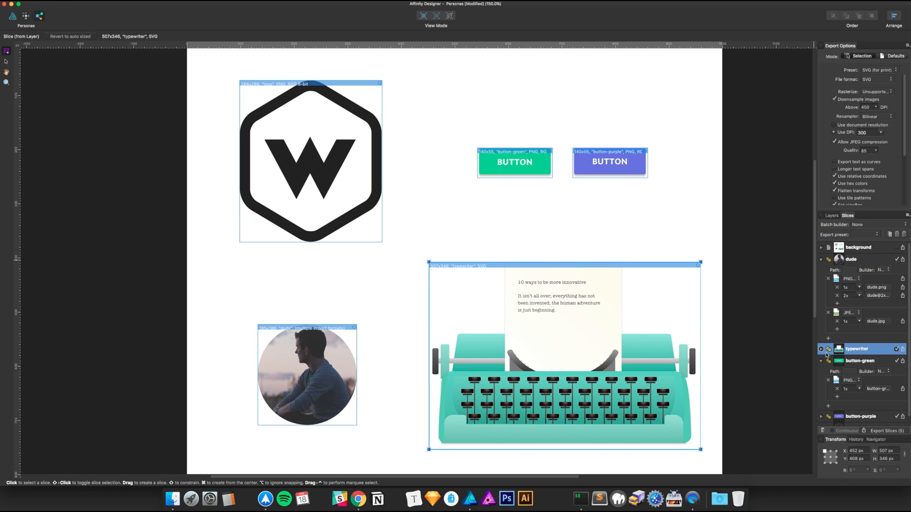
pyautogui.click(821, 362)
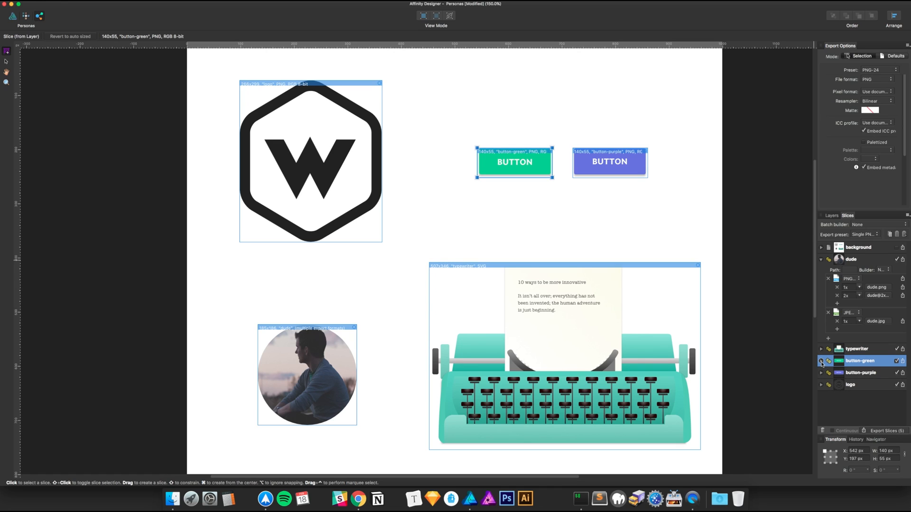
pyautogui.click(820, 372)
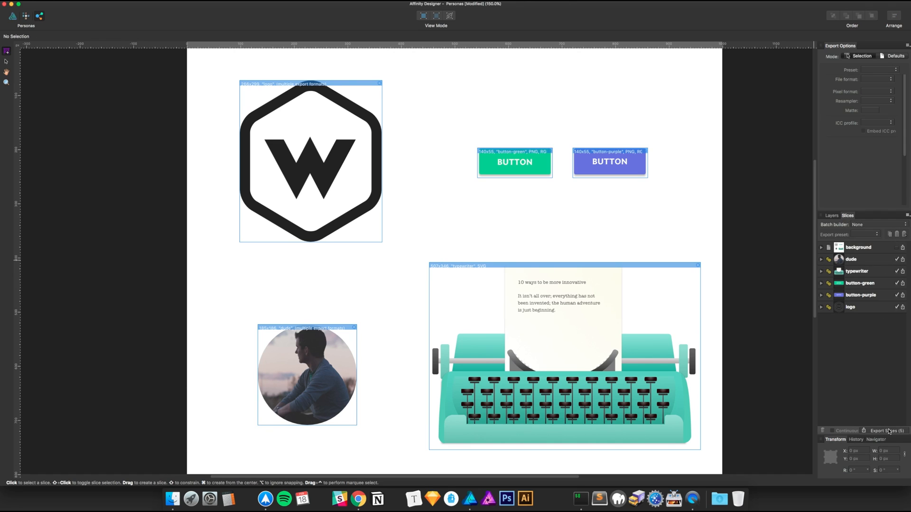
# - Export all slices into a new folder named Export
pyautogui.click(883, 431)
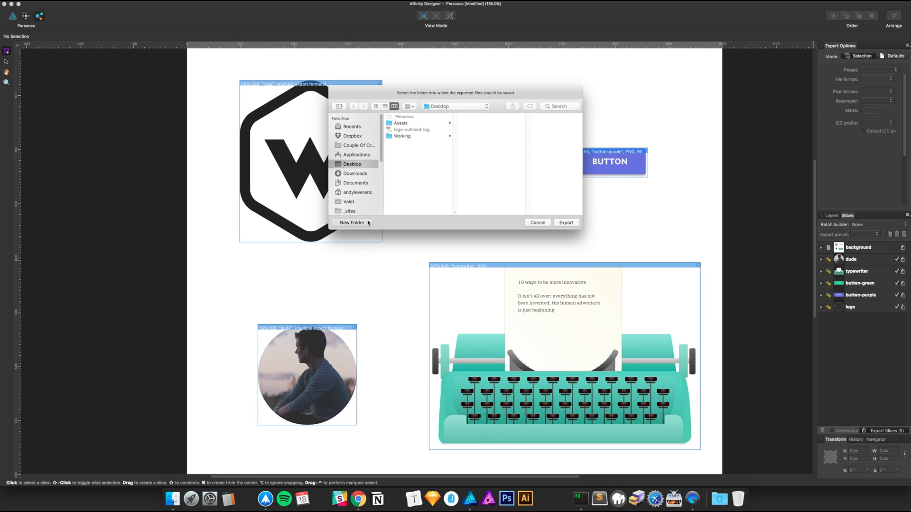
pyautogui.click(351, 222)
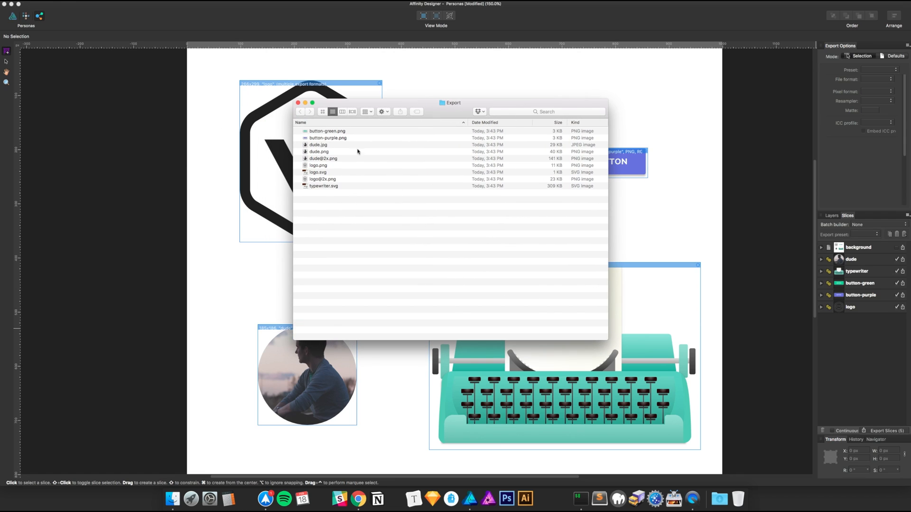
pyautogui.click(329, 131)
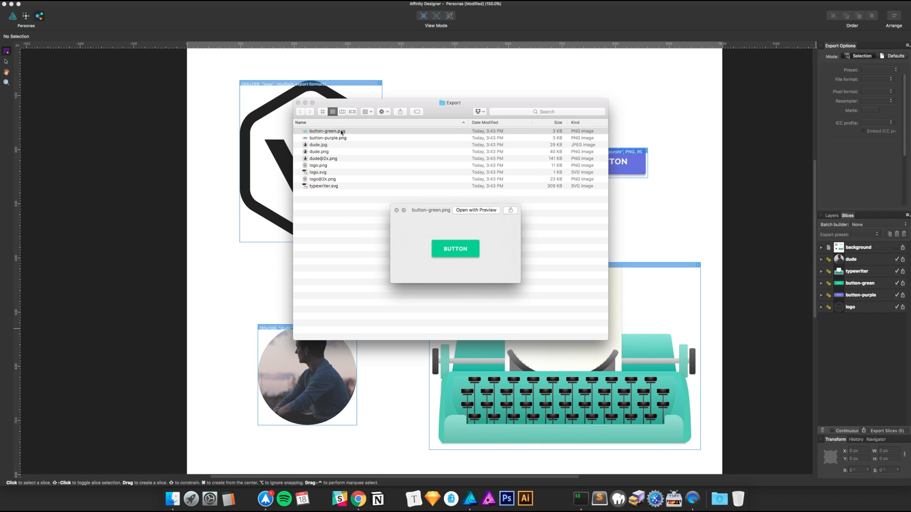
pyautogui.click(329, 138)
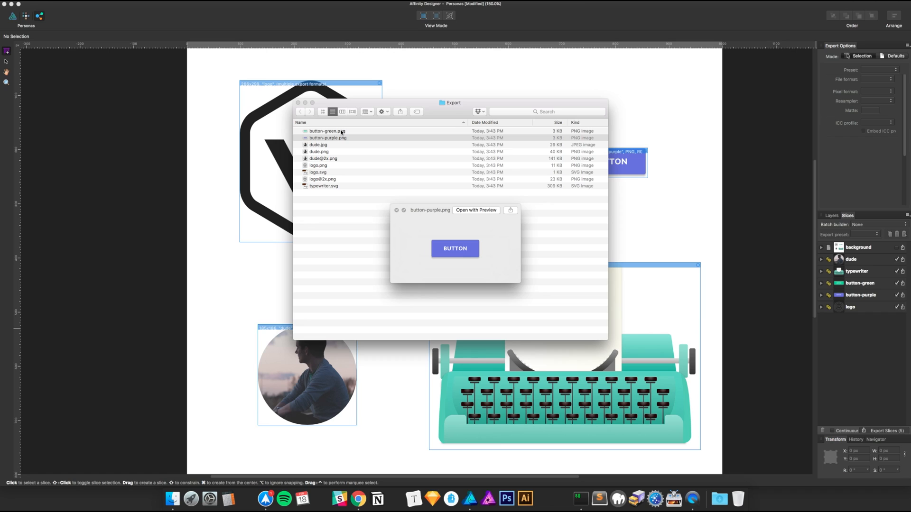
pyautogui.click(319, 144)
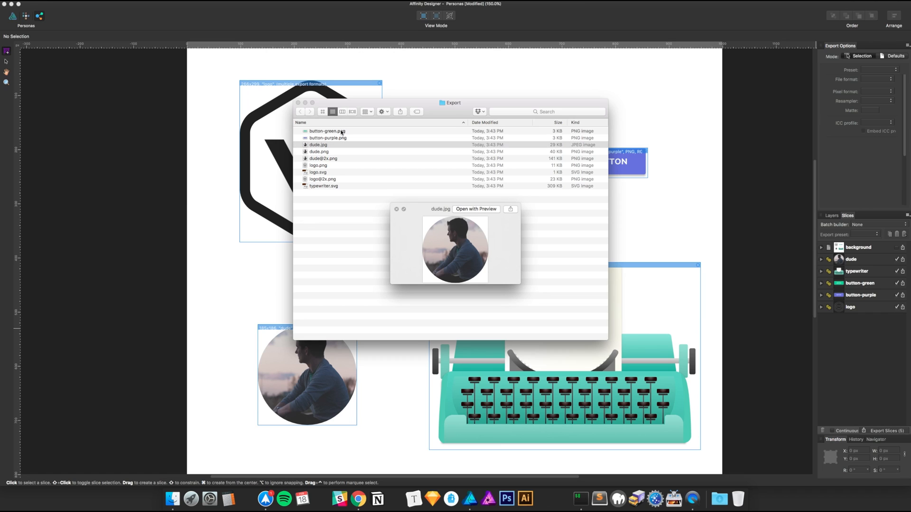
pyautogui.click(319, 151)
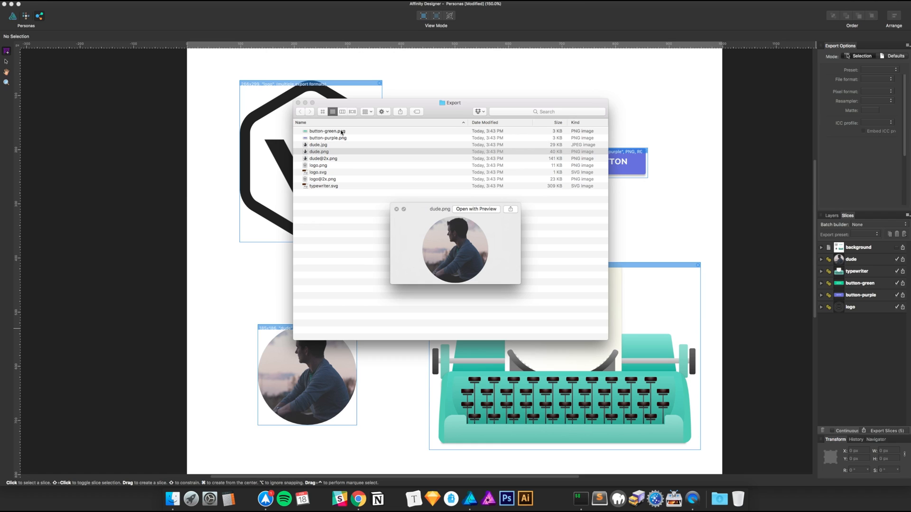
pyautogui.click(323, 159)
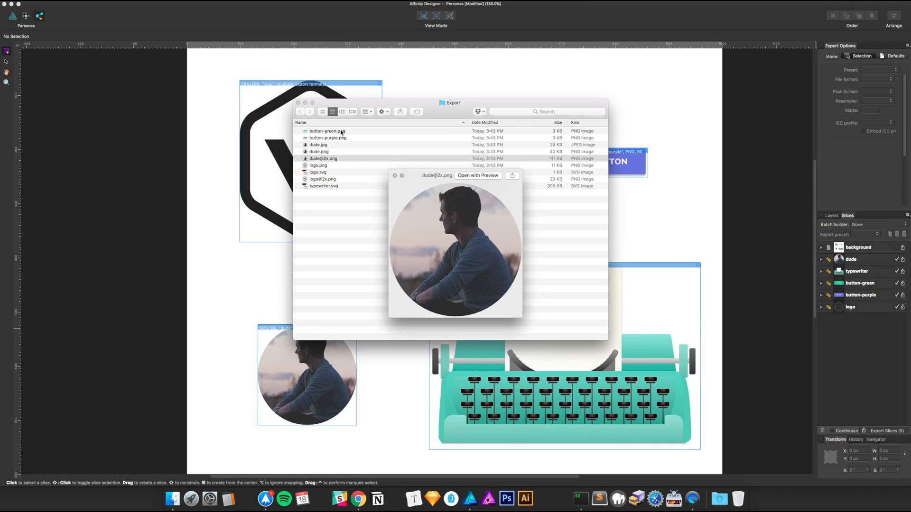
pyautogui.click(318, 166)
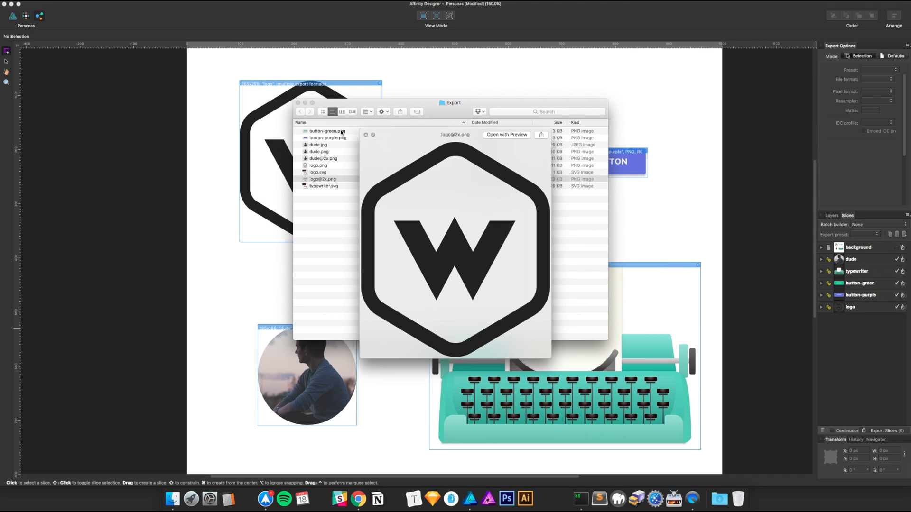
# - Close the Export folder and Downloads Finder windows
pyautogui.click(322, 186)
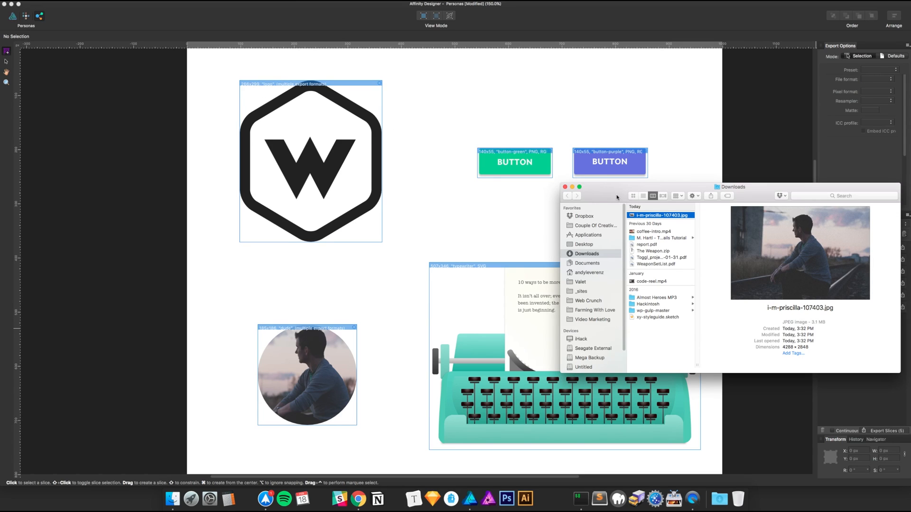
pyautogui.click(565, 187)
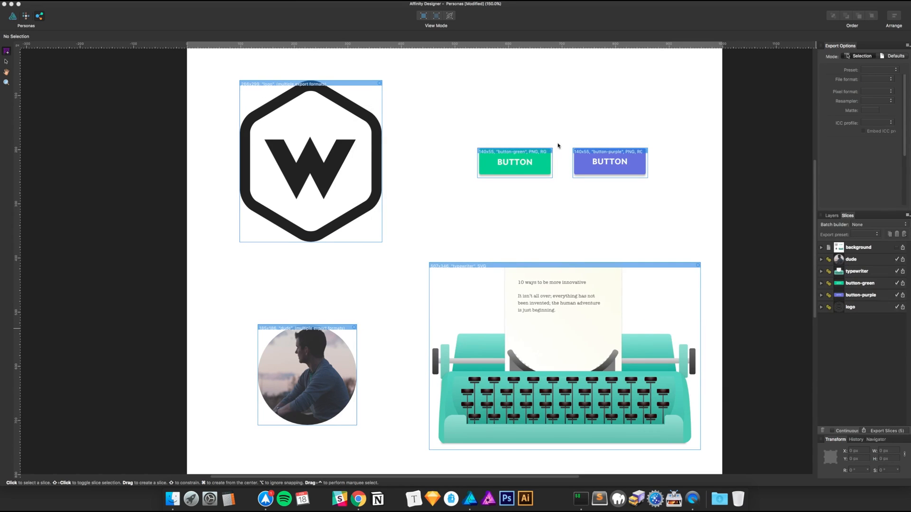
pyautogui.moveTo(512, 239)
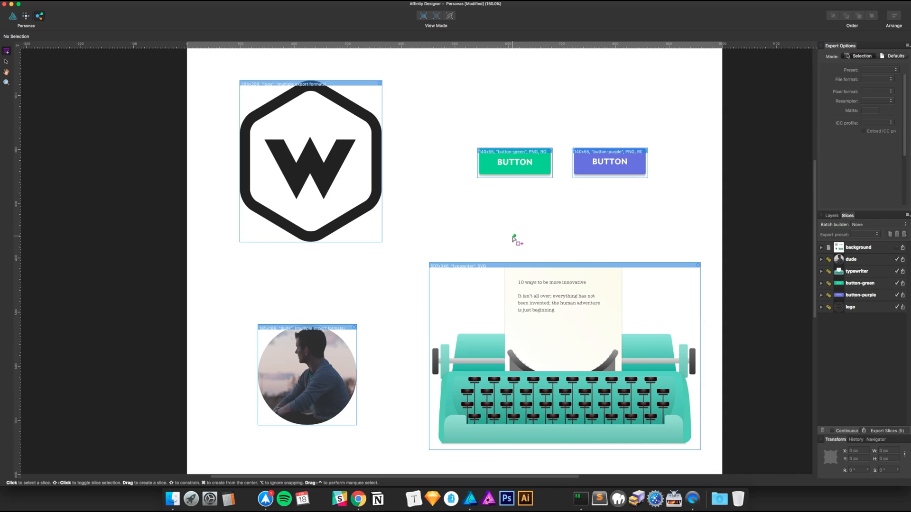
# - Draw a green circle with the Ellipse Tool centred above the two buttons
pyautogui.scroll(-3)
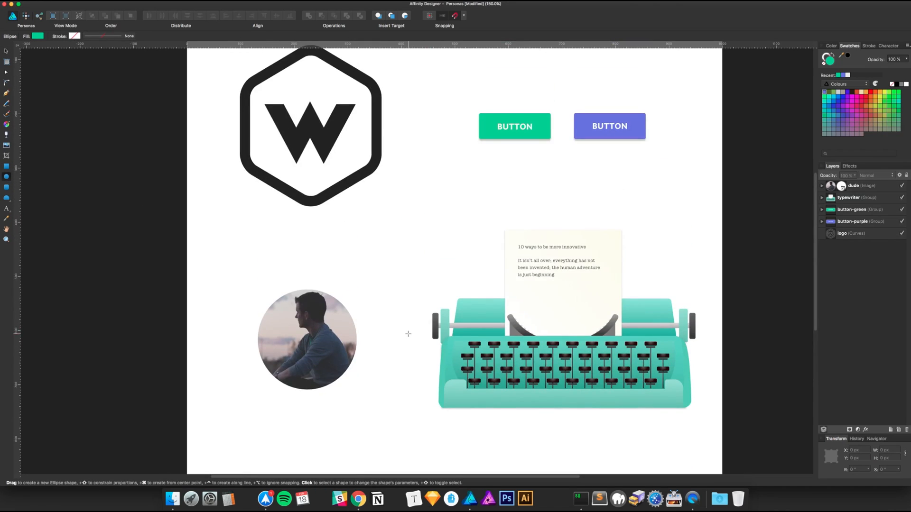
pyautogui.click(514, 126)
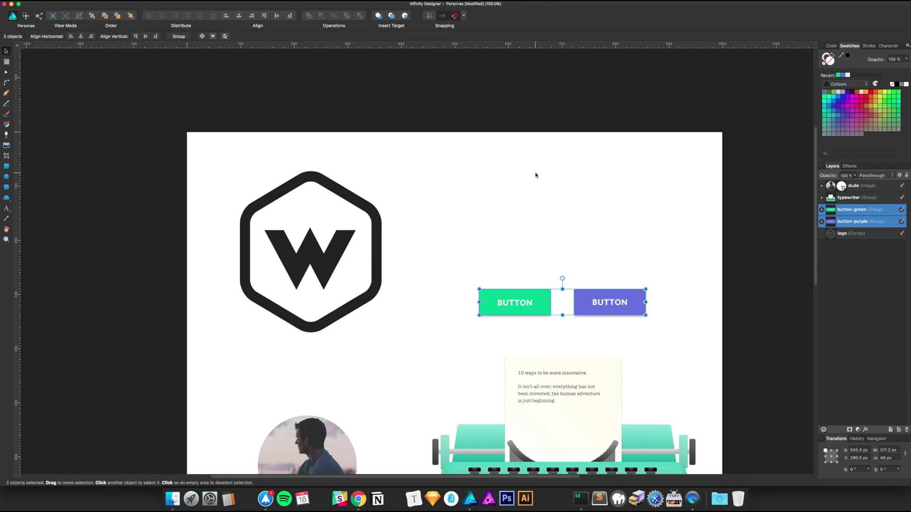
pyautogui.moveTo(590, 259)
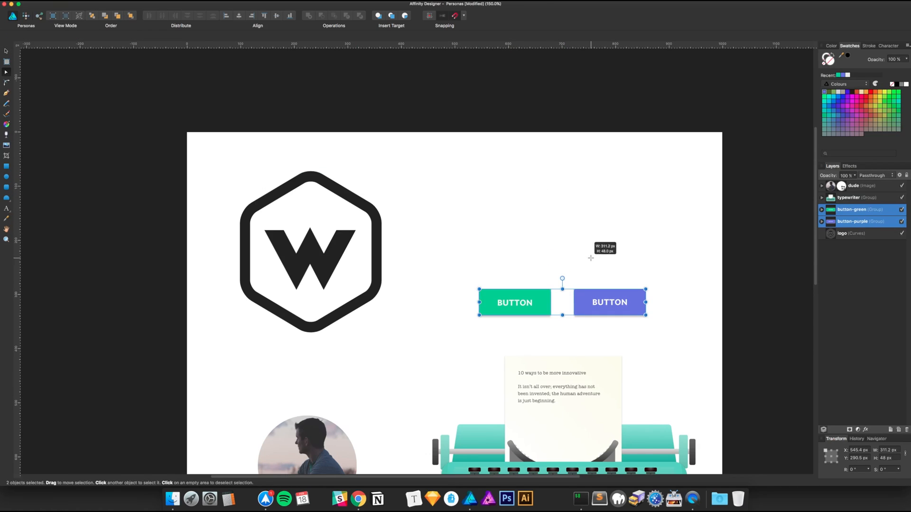
pyautogui.click(574, 218)
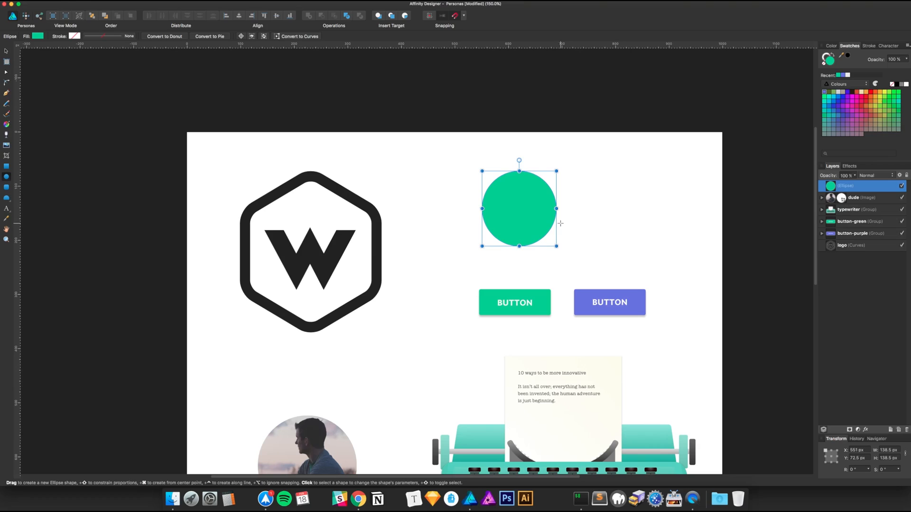
pyautogui.moveTo(520, 208); pyautogui.dragTo(564, 208)
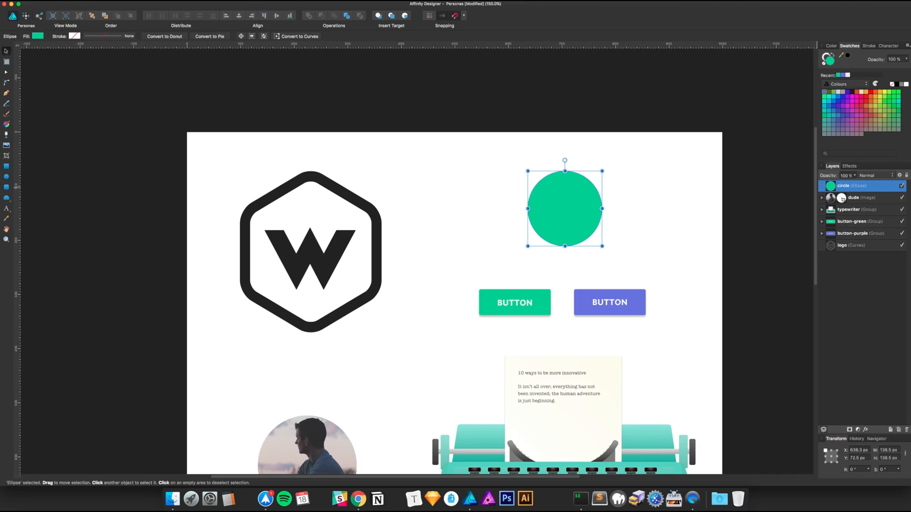
# - Return to the Export persona with the green circle selected and the layers list shown
pyautogui.click(41, 13)
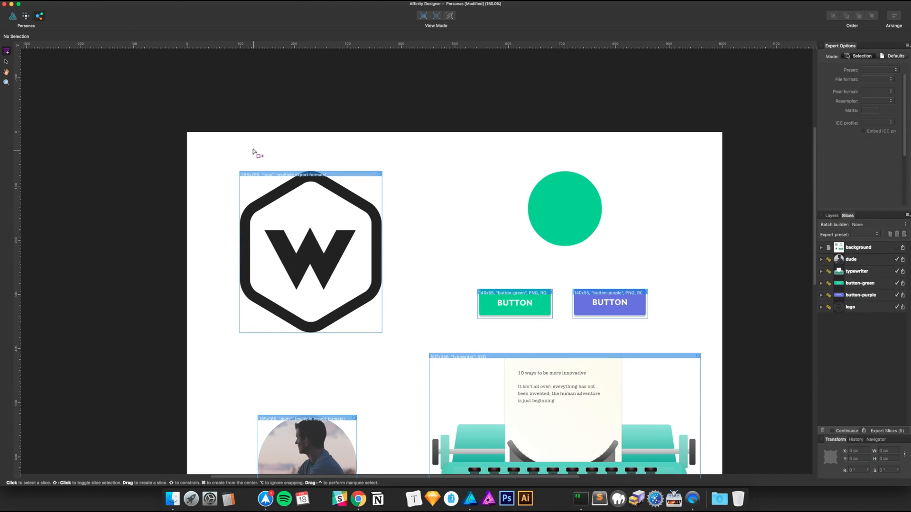
pyautogui.moveTo(640, 310)
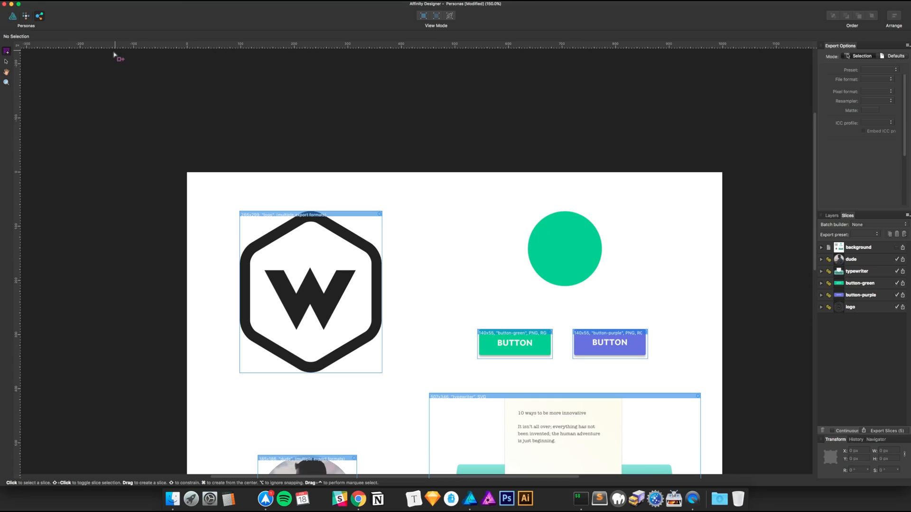
pyautogui.click(563, 248)
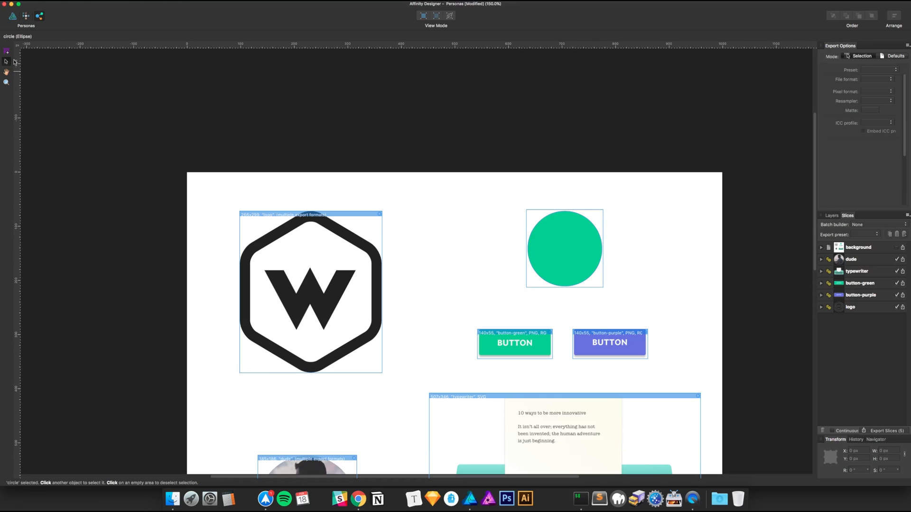
pyautogui.moveTo(579, 251)
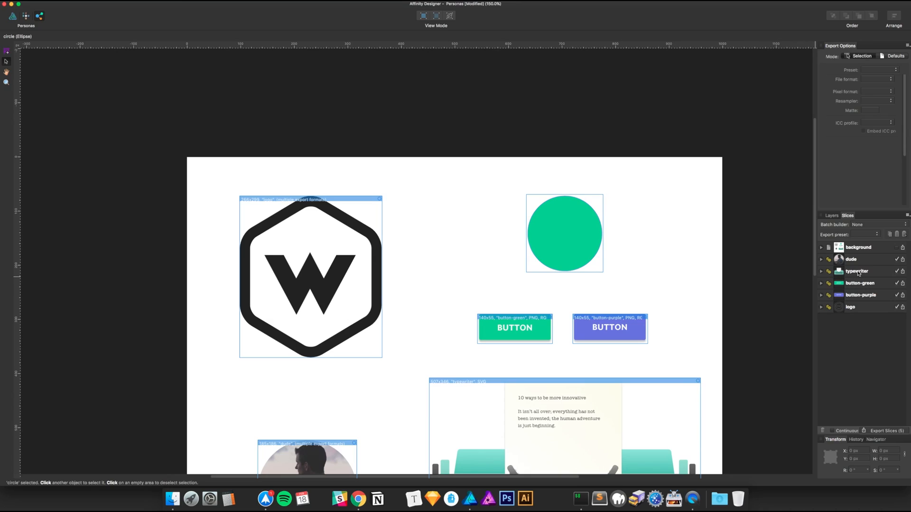
pyautogui.moveTo(570, 242)
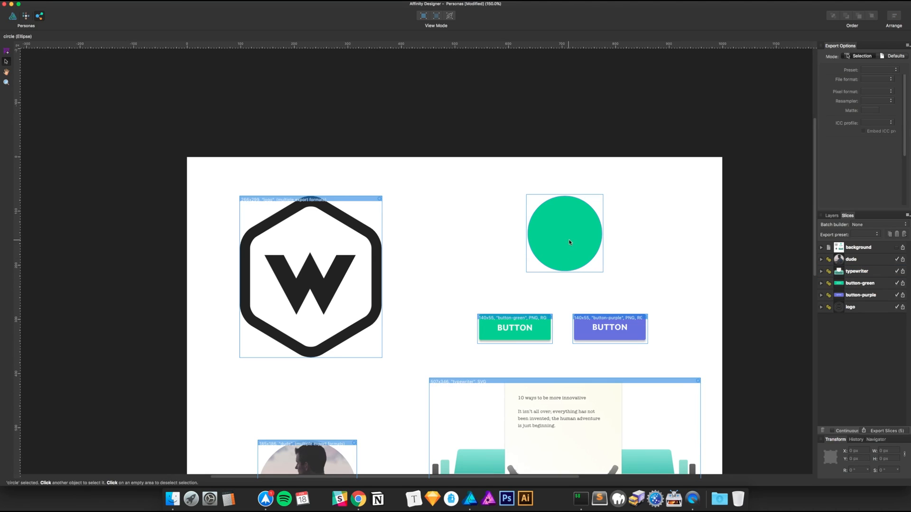
pyautogui.click(831, 216)
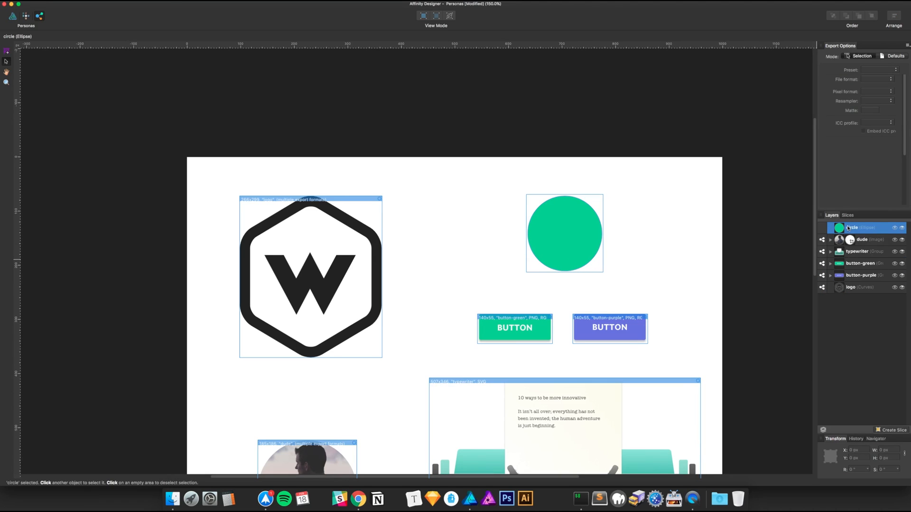
pyautogui.click(848, 214)
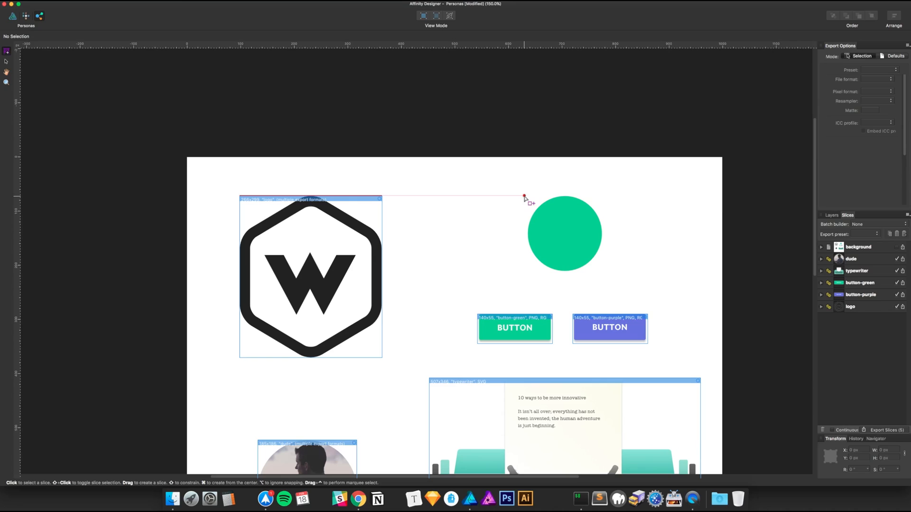
# - Drag a square slice1 around the green circle and adjust its handles
pyautogui.moveTo(523, 197); pyautogui.dragTo(609, 278)
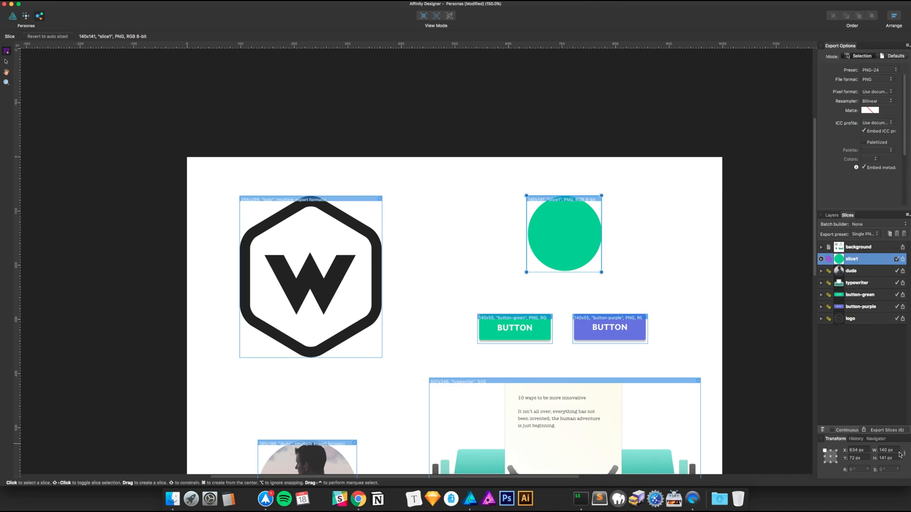
pyautogui.click(888, 472)
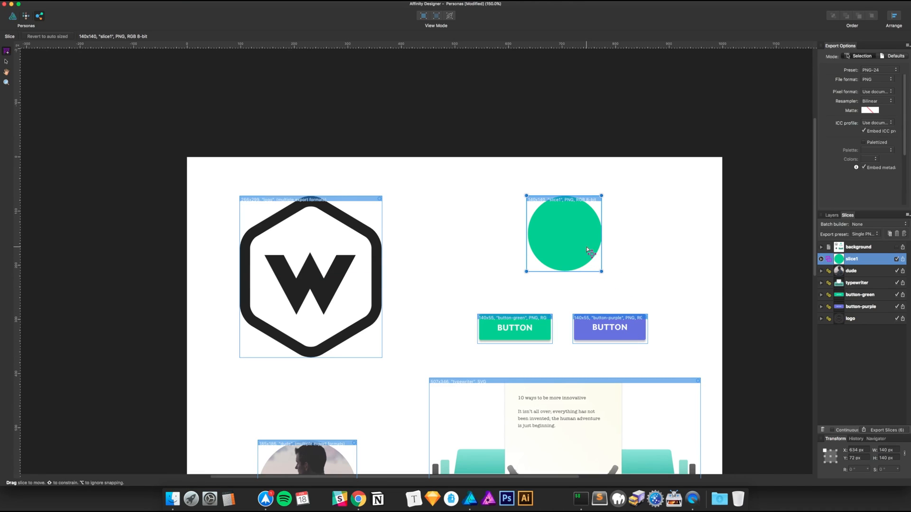
pyautogui.moveTo(575, 242)
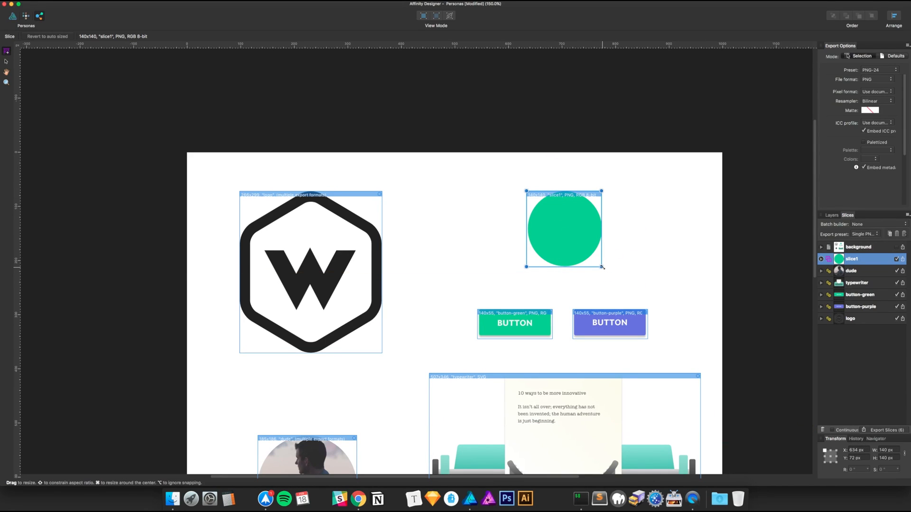
pyautogui.moveTo(602, 268); pyautogui.dragTo(605, 266)
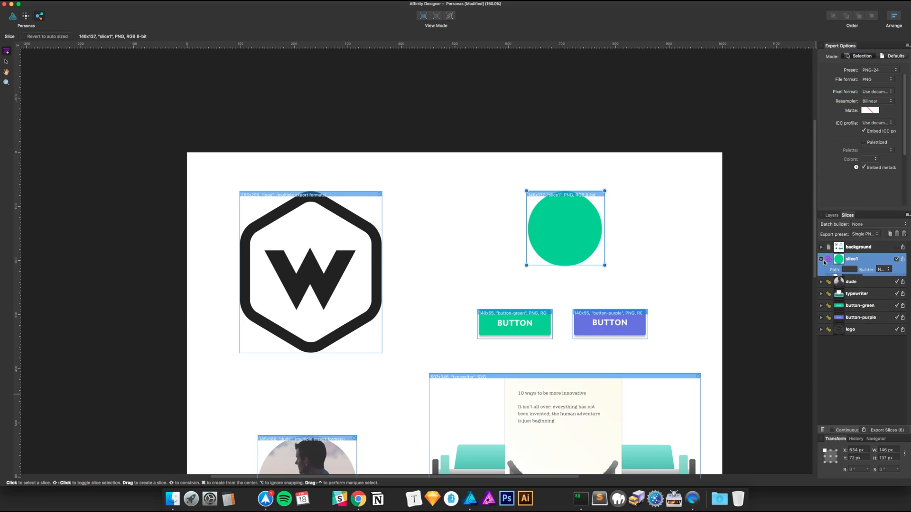
# - Add a second format row to slice1 and set its preset to SVG (for web)
pyautogui.click(821, 259)
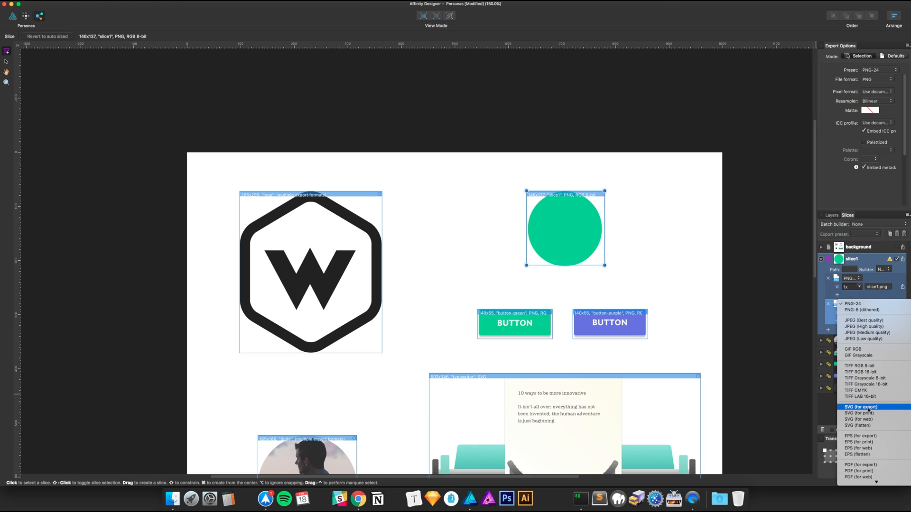
pyautogui.click(862, 406)
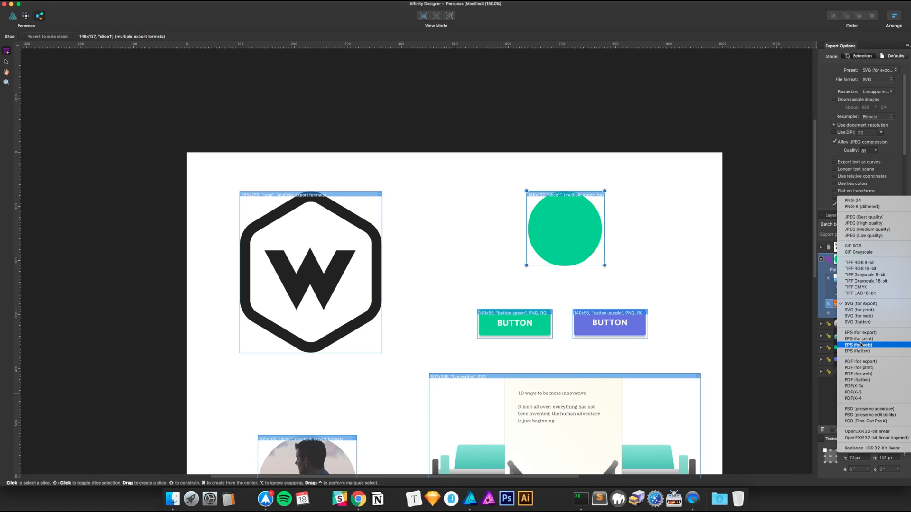
pyautogui.click(856, 344)
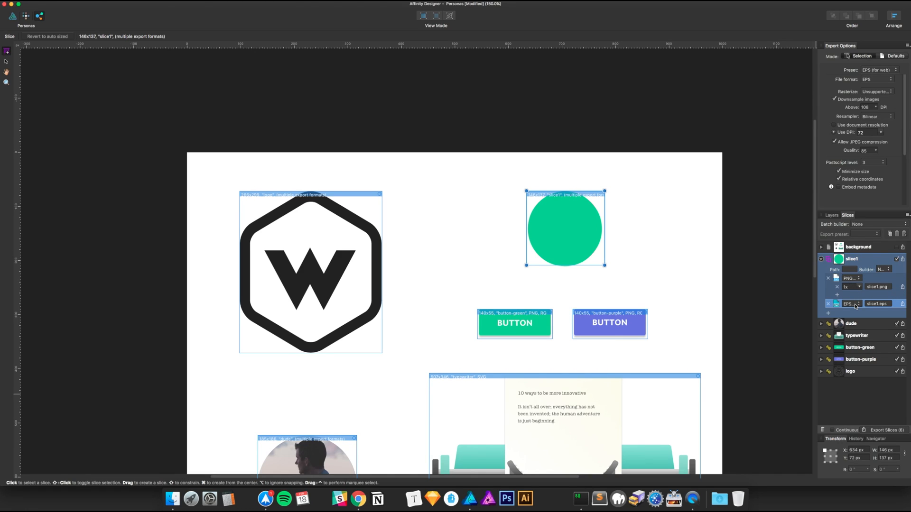
pyautogui.click(849, 304)
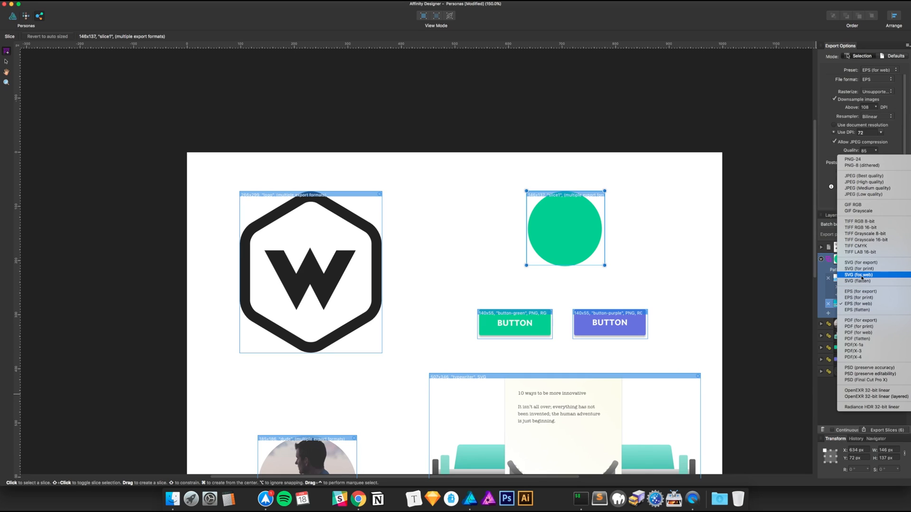
pyautogui.click(854, 273)
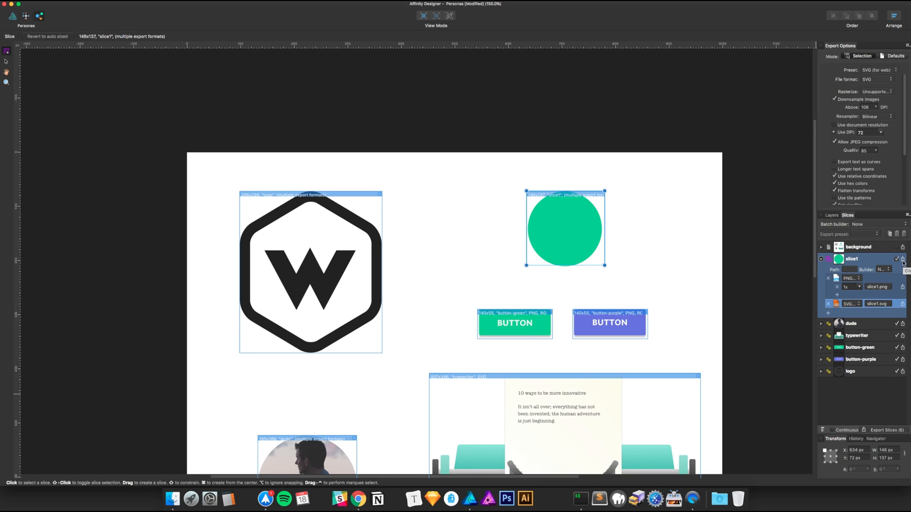
pyautogui.click(821, 259)
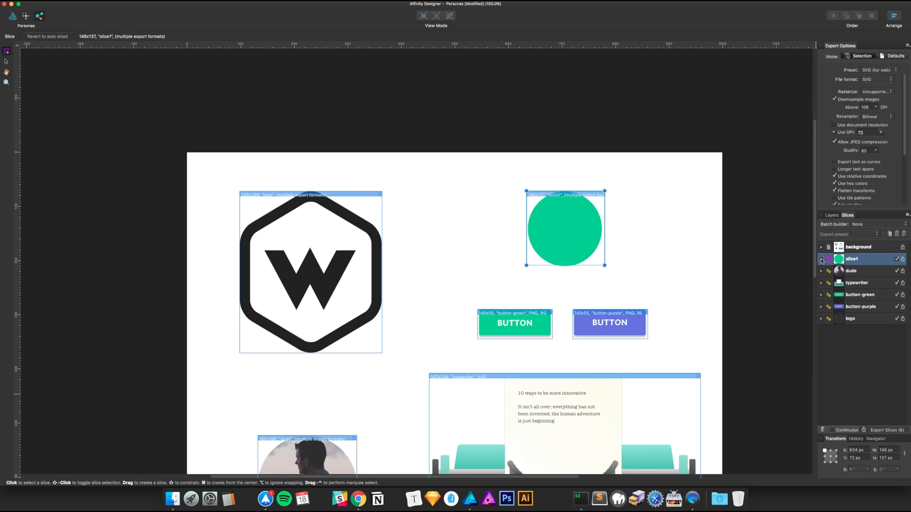
# - Export slice1.png and slice1.svg to the Export folder, replacing the existing slice1.png
pyautogui.click(821, 259)
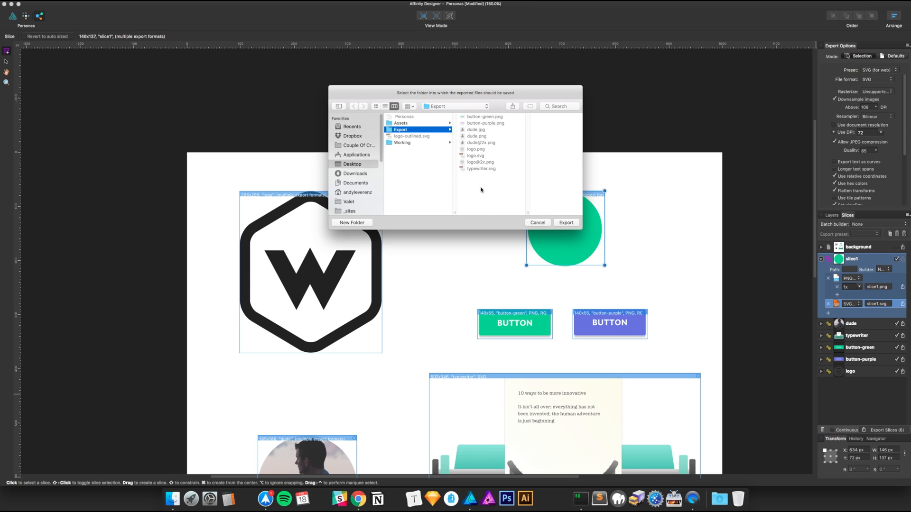
pyautogui.click(537, 222)
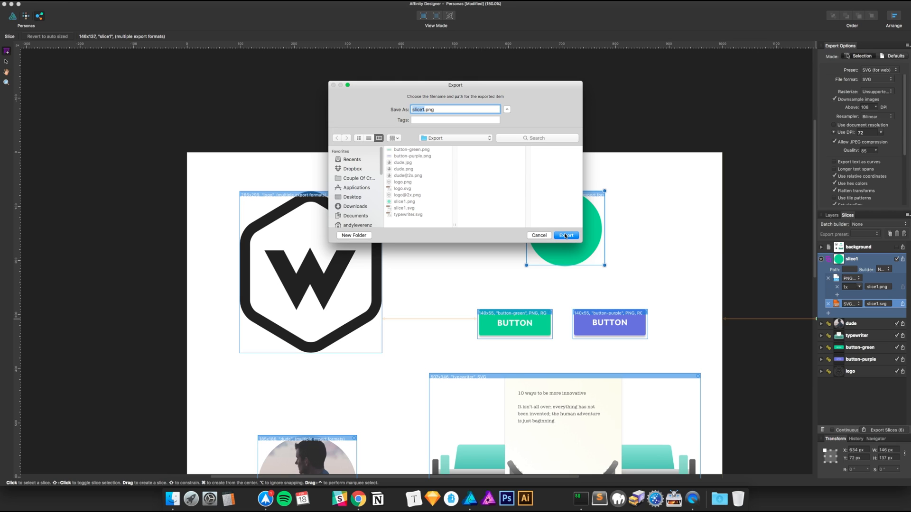
pyautogui.click(566, 235)
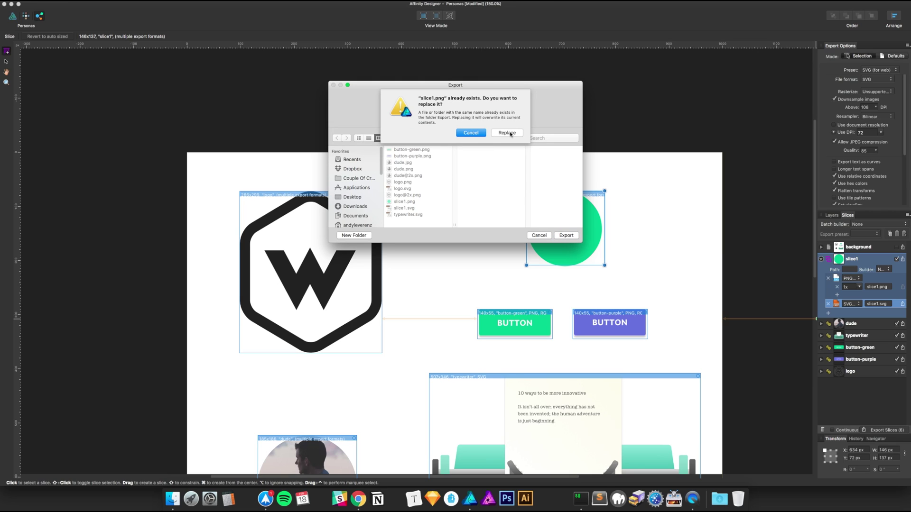
pyautogui.click(507, 133)
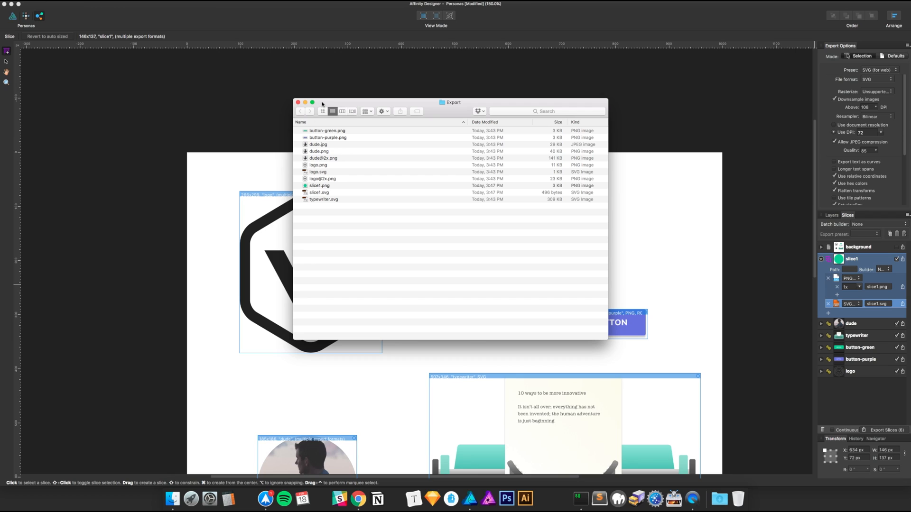
pyautogui.click(299, 103)
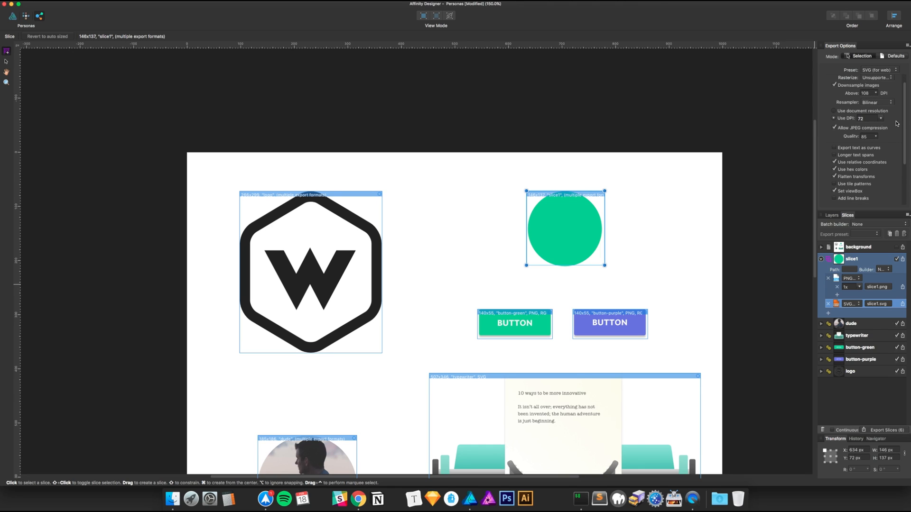
# - Review slice1's SVG export options, keeping SVG for web and rasterizing only unsupported properties
pyautogui.click(894, 70)
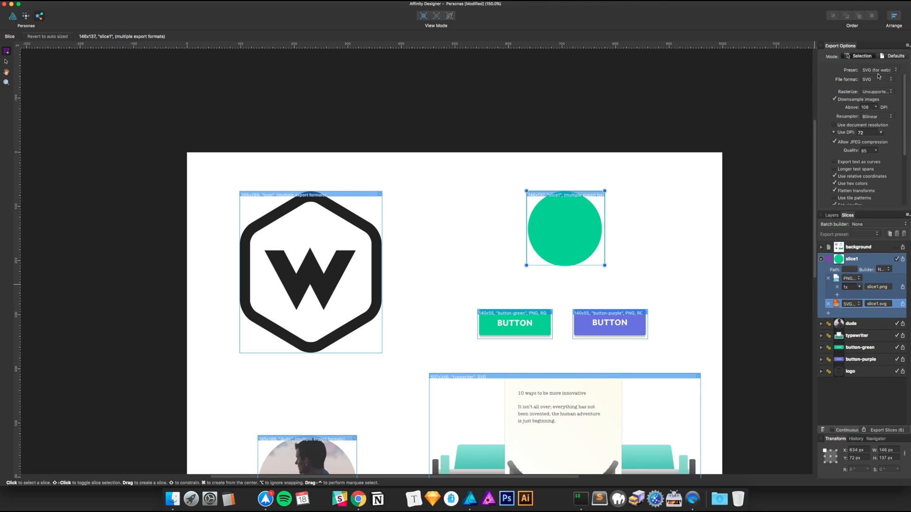
pyautogui.click(889, 69)
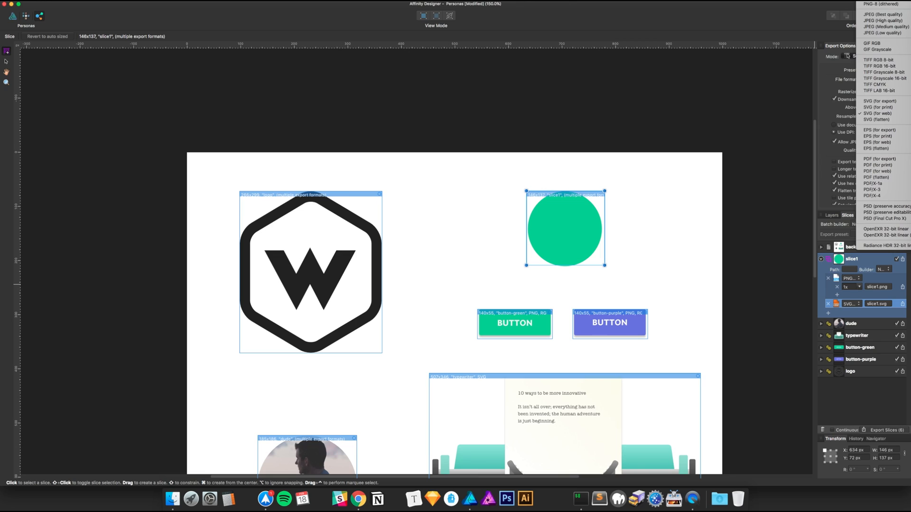
pyautogui.click(877, 114)
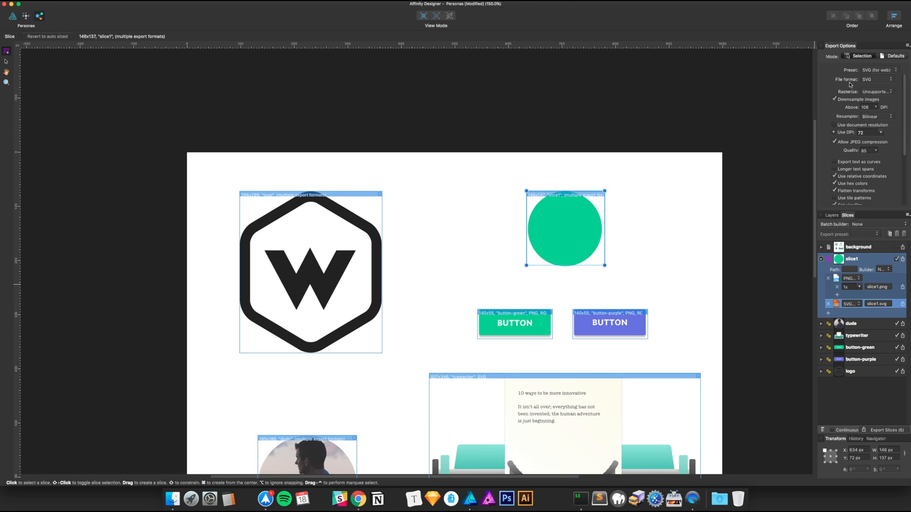
pyautogui.click(890, 92)
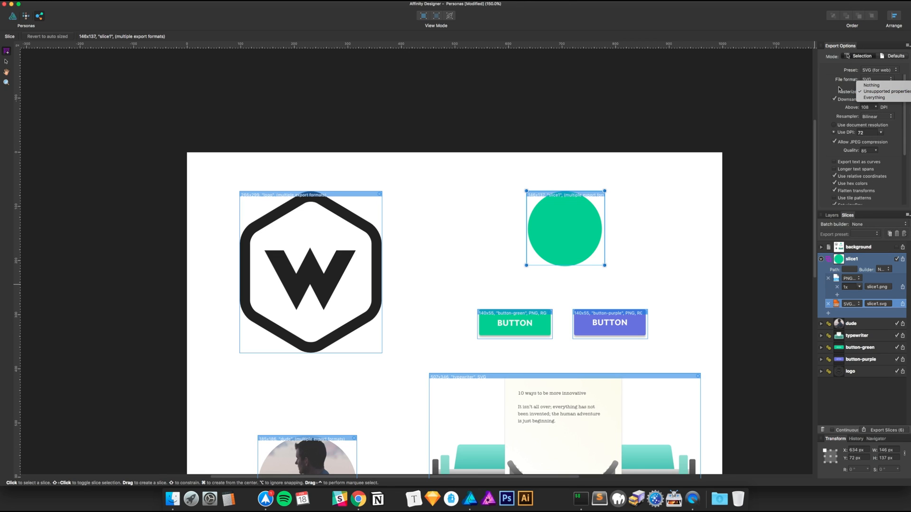
pyautogui.click(882, 97)
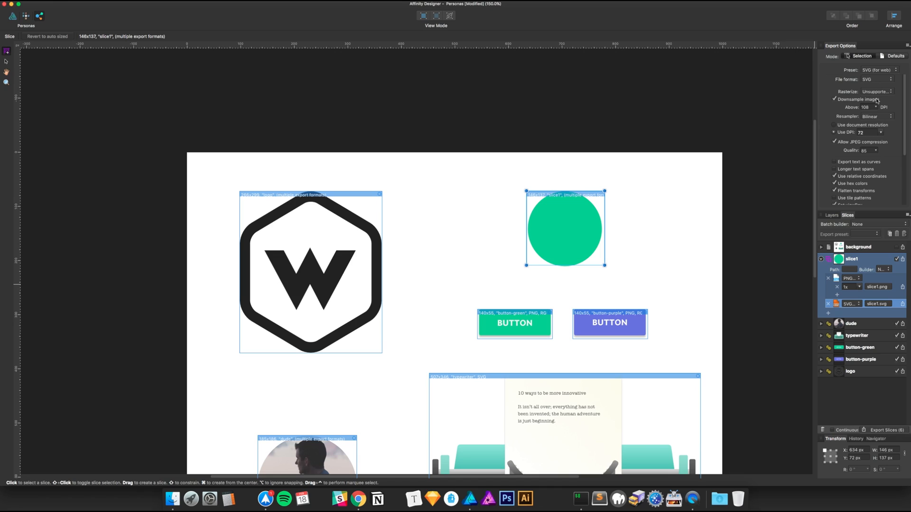
pyautogui.moveTo(881, 117)
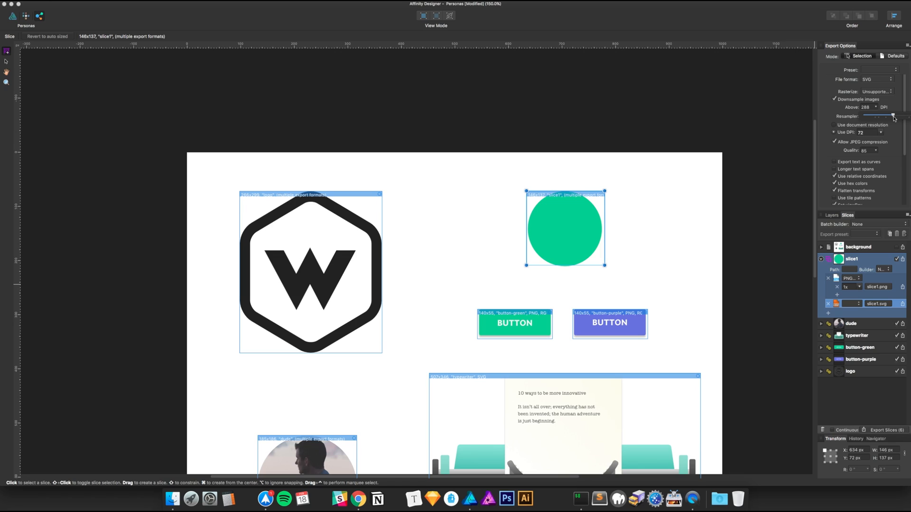
pyautogui.moveTo(894, 121)
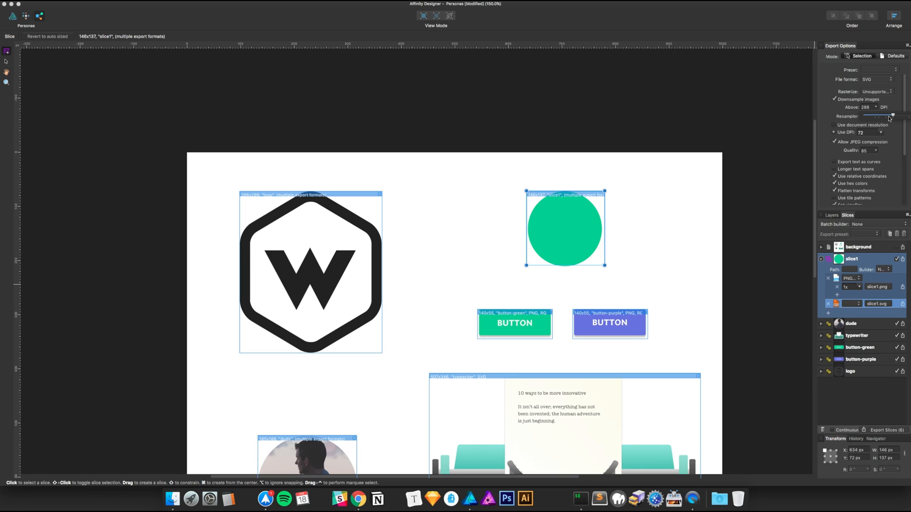